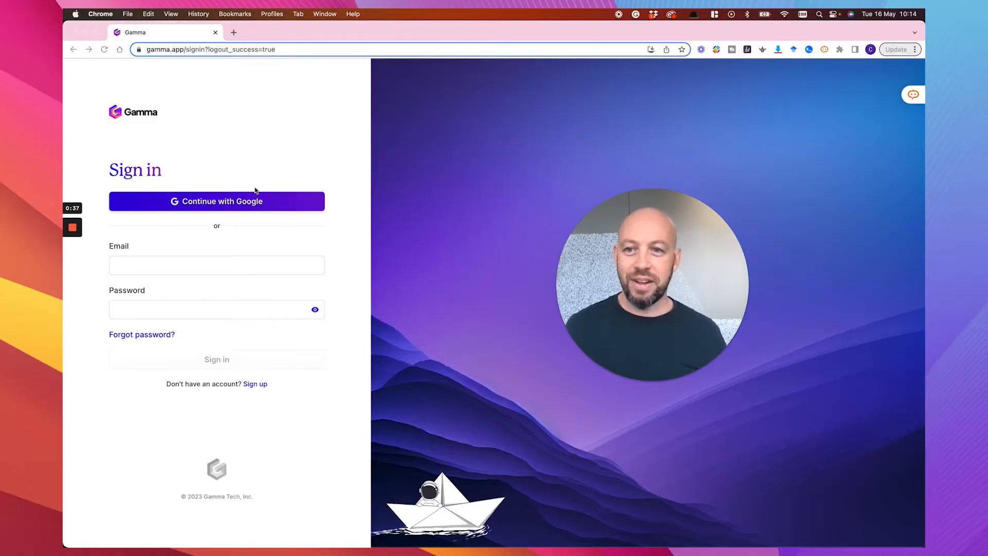
Step: Sign in to Gamma with the Google account and land on the All decks dashboard
{"action": "left_click", "coordinate": [216, 264]}
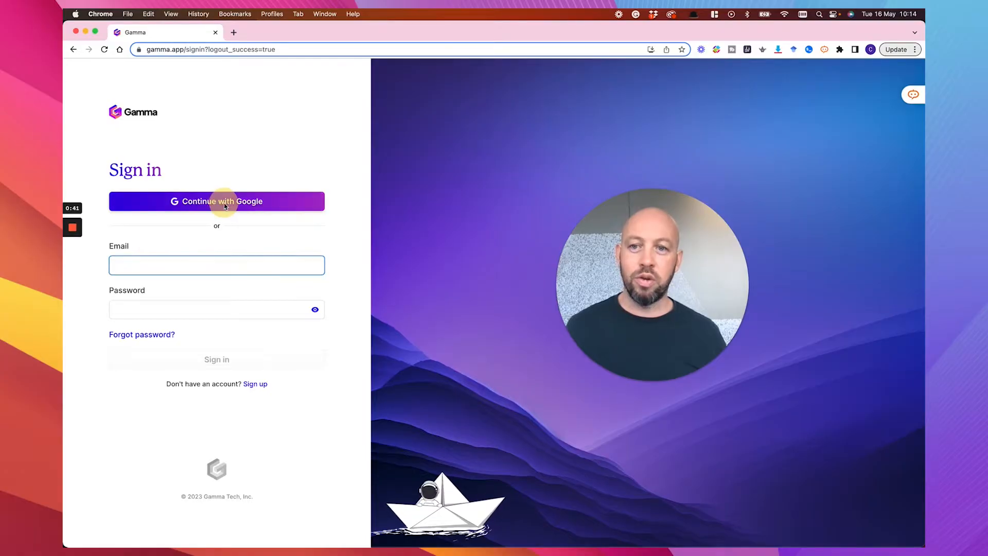
{"action": "left_click", "coordinate": [216, 201]}
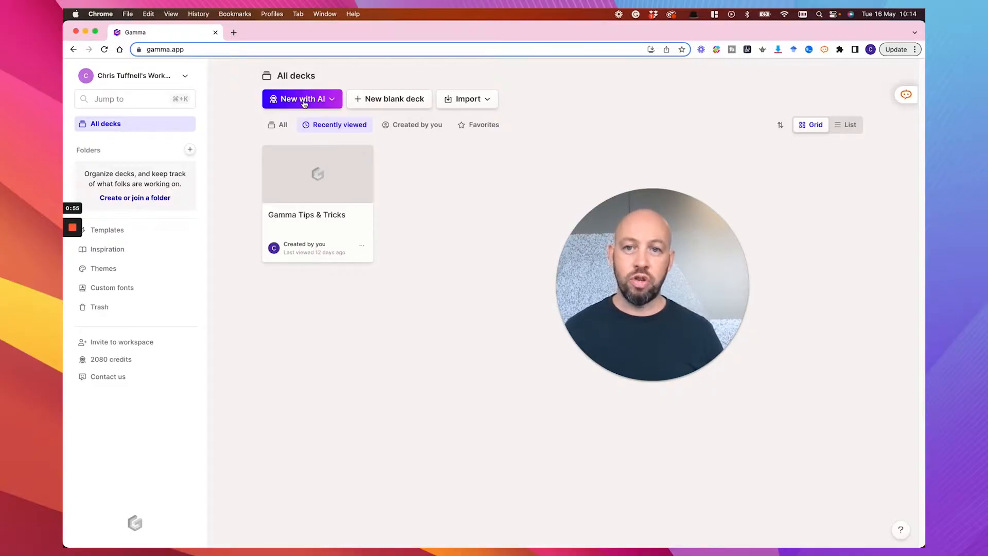
Step: Start a guided New with AI creation from the dashboard
{"action": "left_click", "coordinate": [467, 99]}
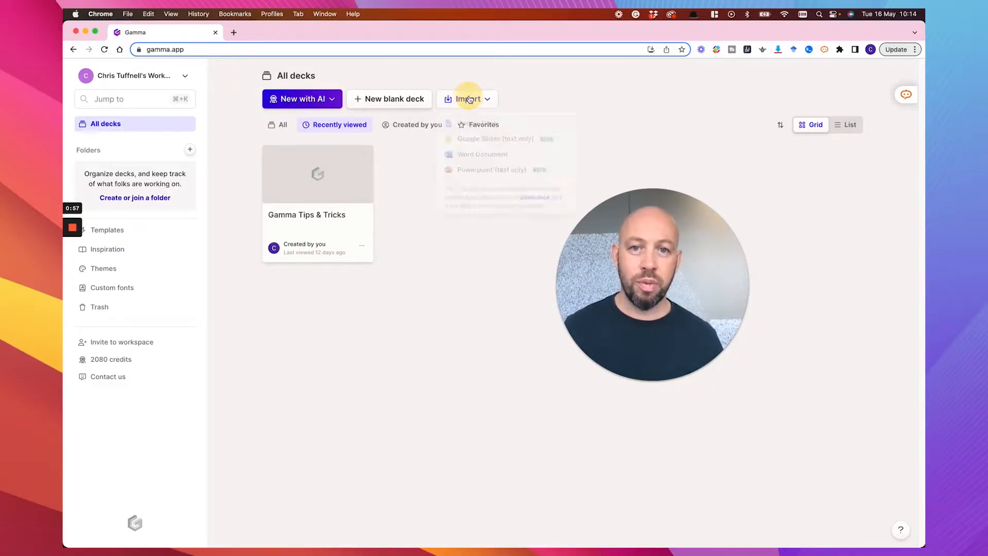
{"action": "left_click", "coordinate": [467, 98]}
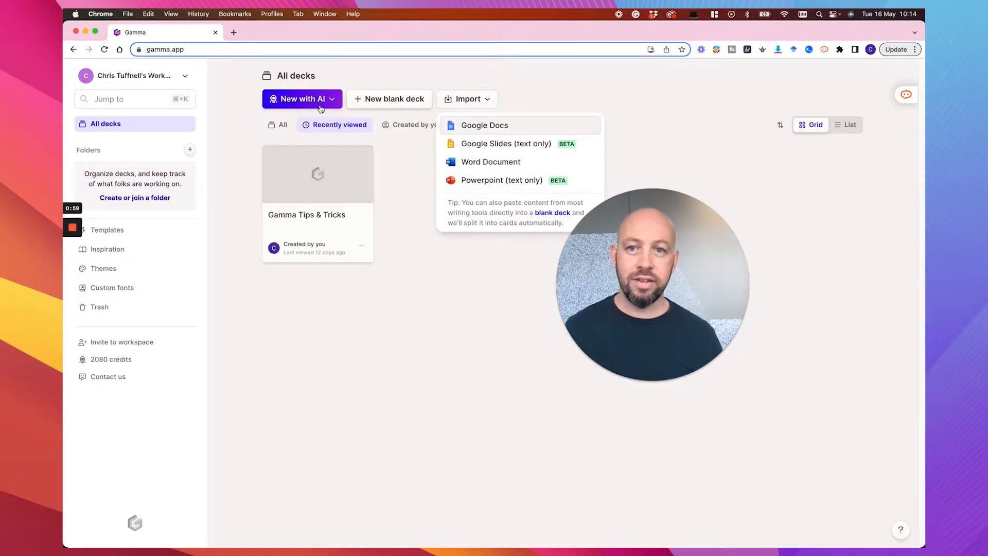
{"action": "left_click", "coordinate": [302, 99]}
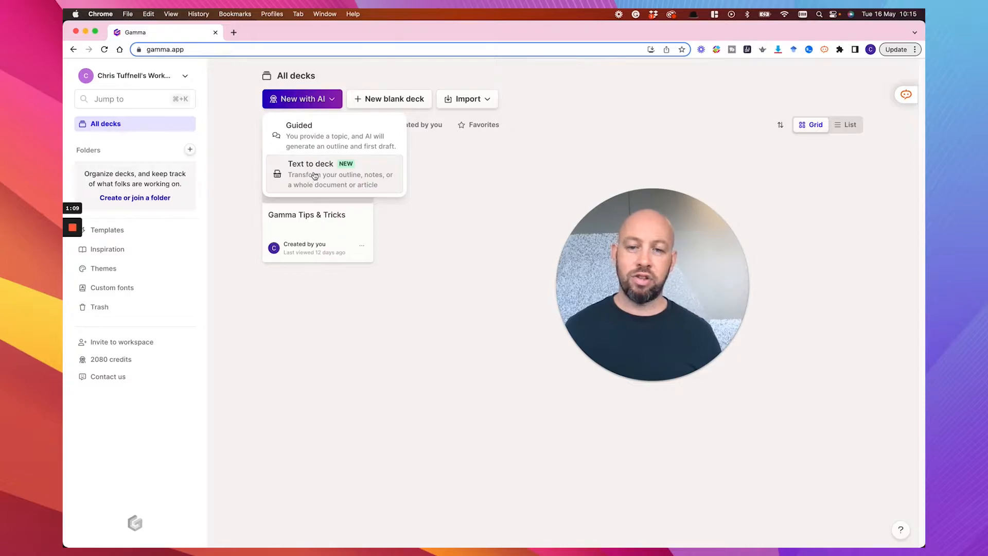
{"action": "mouse_move", "coordinate": [324, 136]}
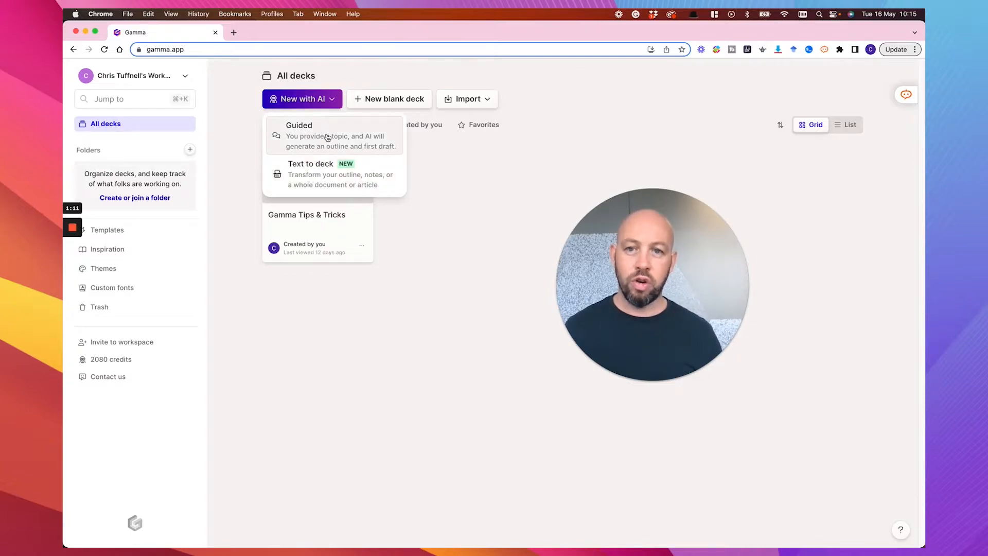
{"action": "left_click", "coordinate": [298, 136]}
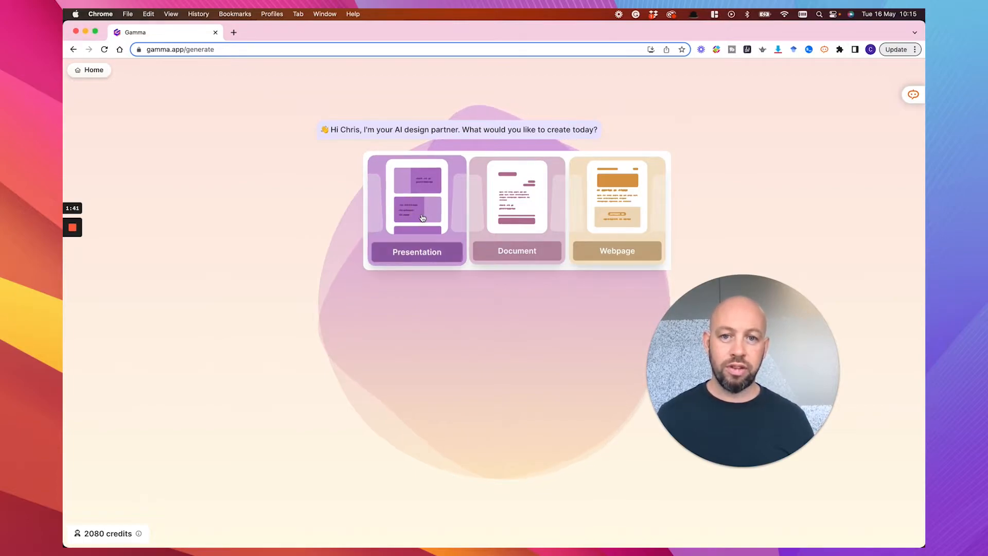
Step: Request a presentation on the top 5 learning theories, with images and examples
{"action": "left_click", "coordinate": [416, 211]}
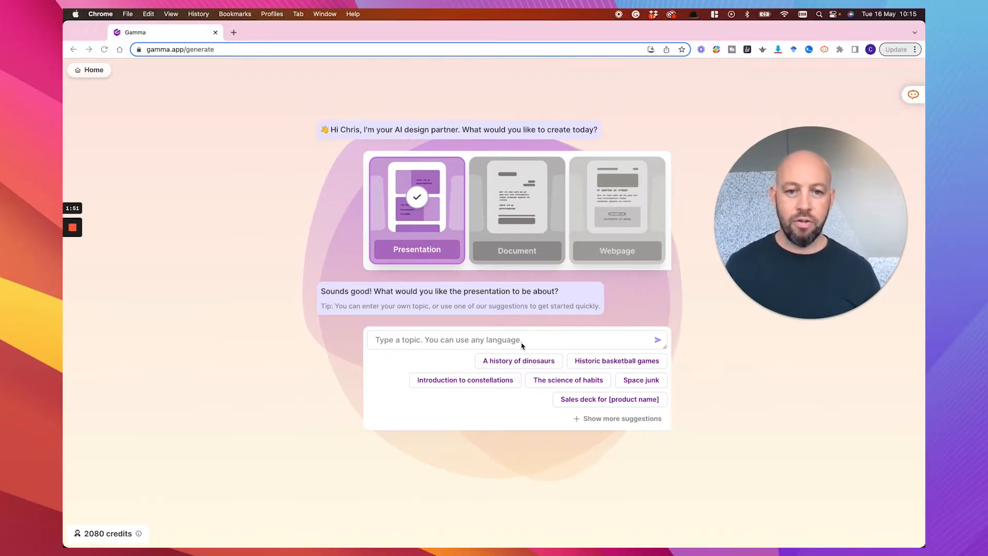
{"action": "left_click", "coordinate": [516, 338]}
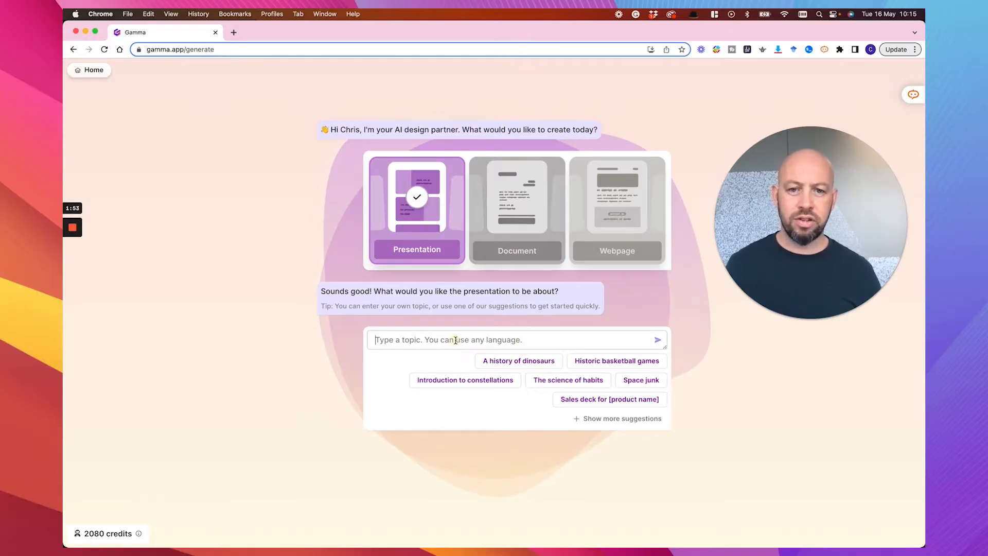
{"action": "left_click", "coordinate": [515, 339]}
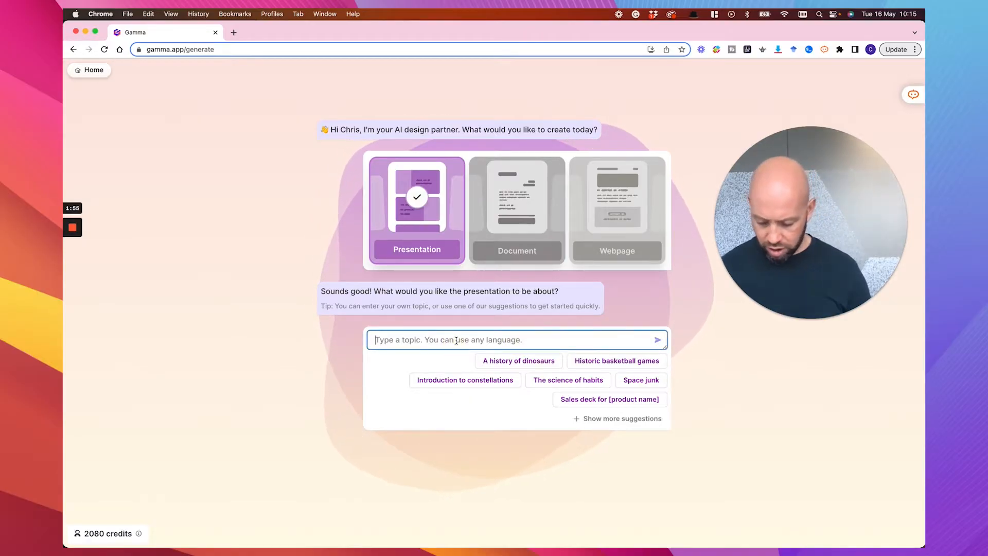
{"action": "type", "text": "learning theories"}
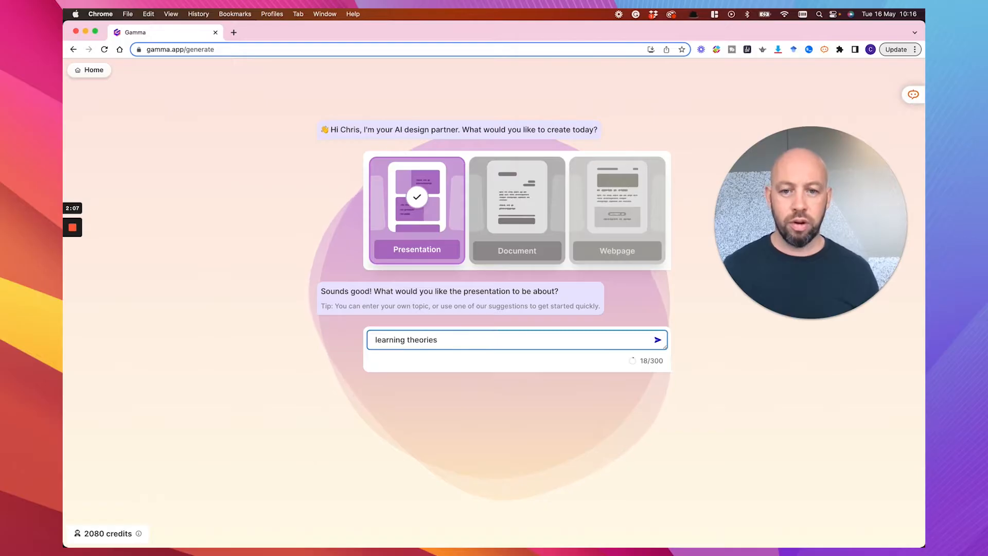
{"action": "left_click", "coordinate": [420, 340]}
{"action": "type", "text": "I want a short presentation on the top 5 "}
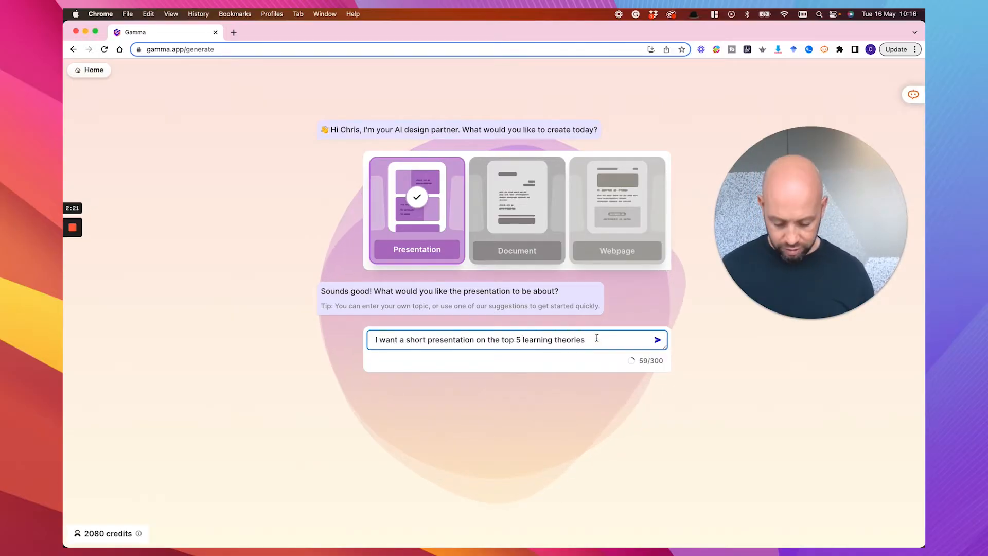
{"action": "type", "text": ","}
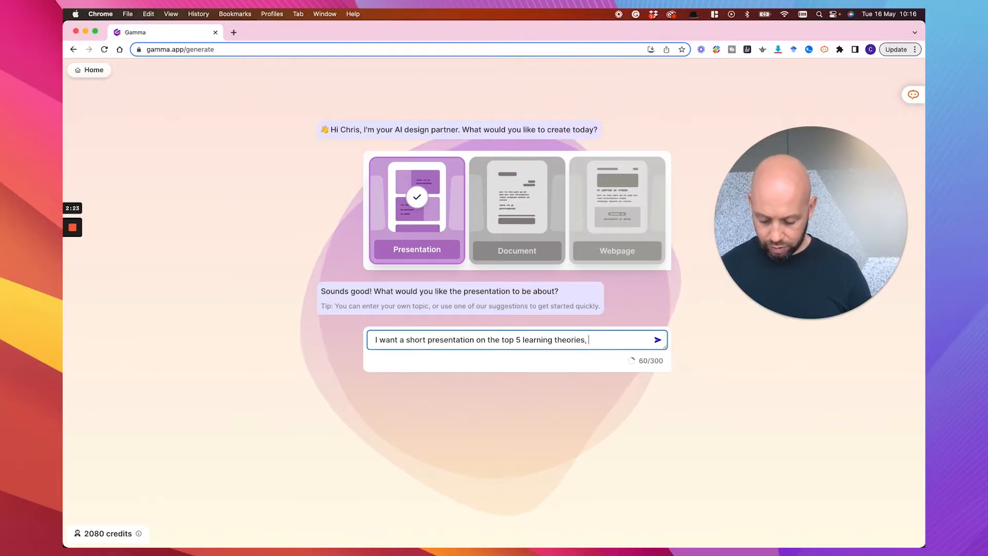
{"action": "type", "text": "with images and"}
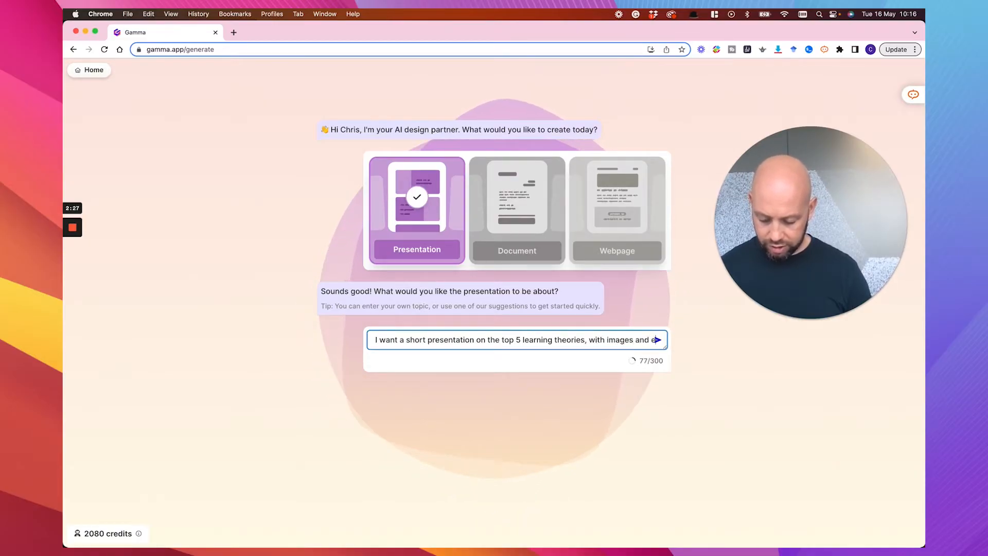
{"action": "type", "text": "examples"}
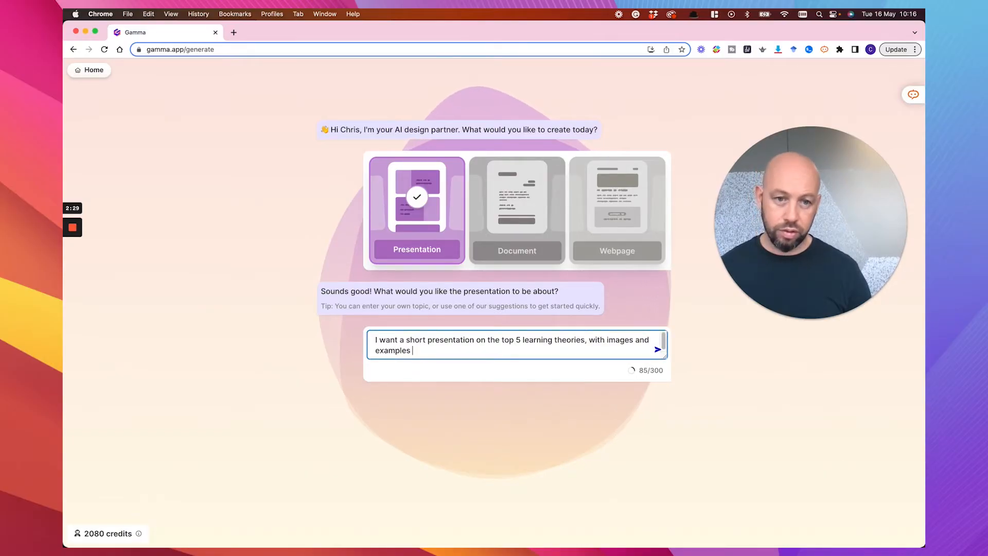
{"action": "key", "text": "Backspace"}
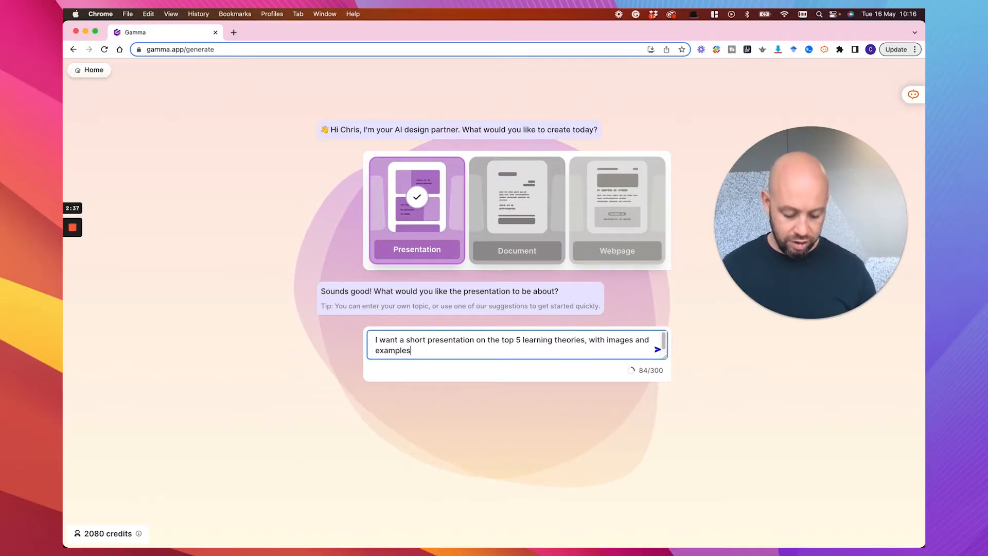
{"action": "left_click", "coordinate": [657, 350]}
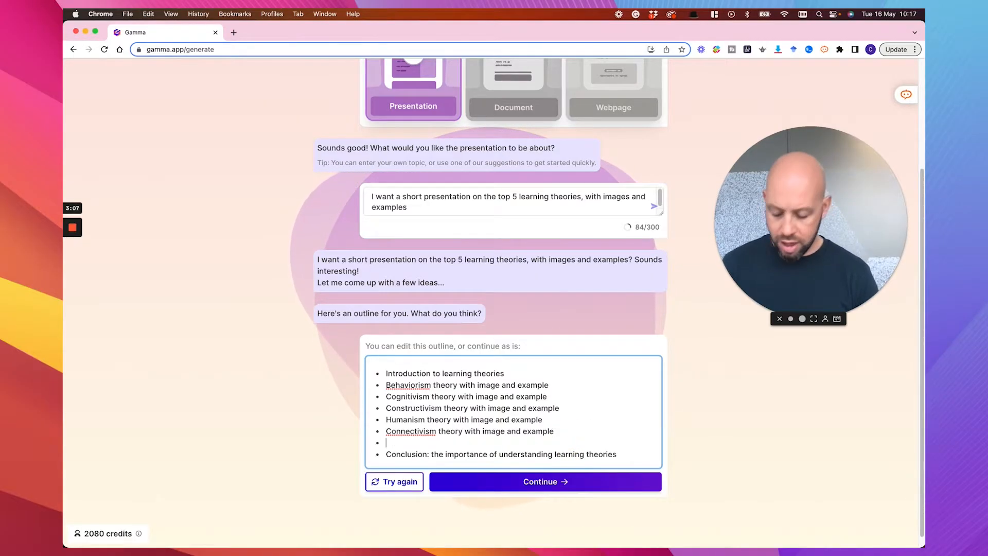
Step: Add 'supporting tech tools for each theory' to the outline and accept it
{"action": "type", "text": "supporting"}
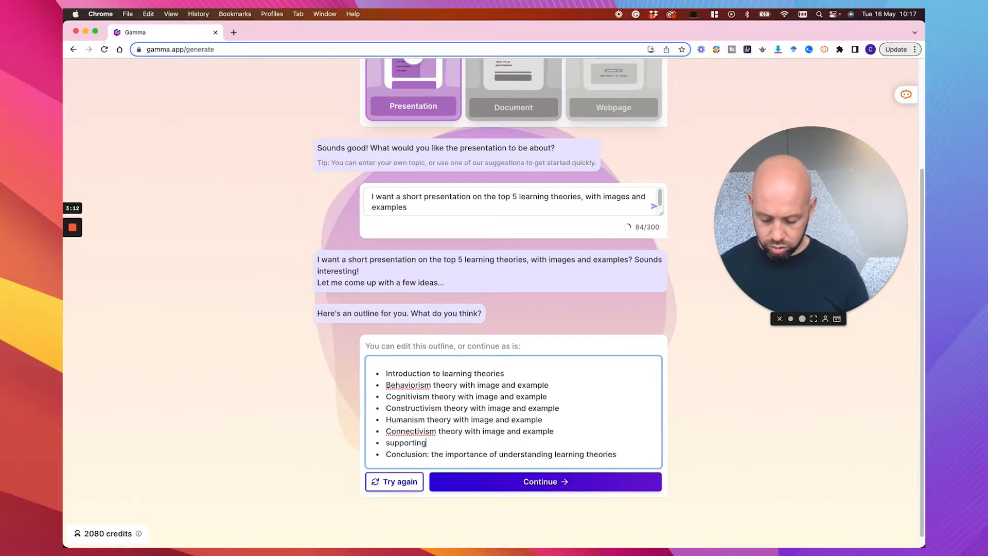
{"action": "type", "text": "tech"}
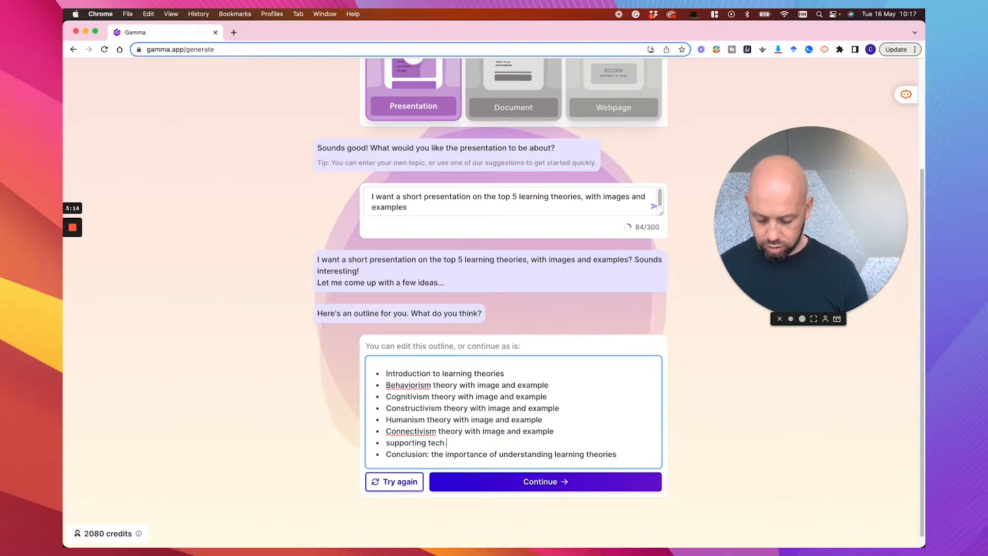
{"action": "type", "text": "tools for"}
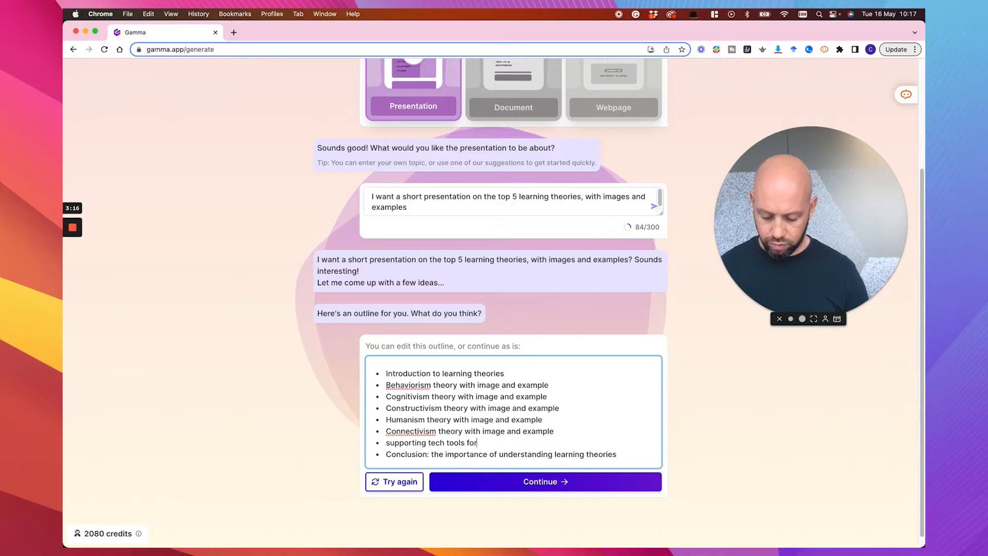
{"action": "type", "text": "each th"}
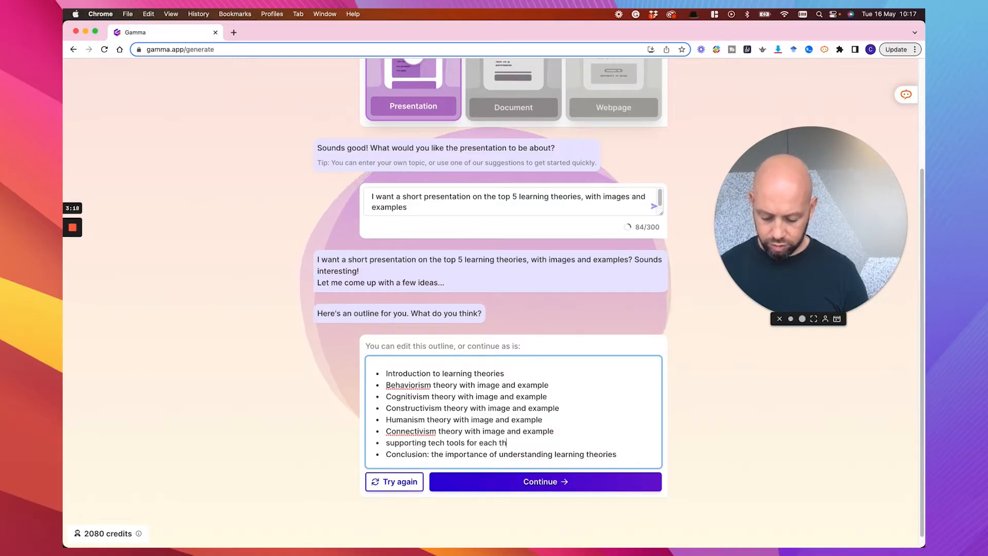
{"action": "type", "text": "eory"}
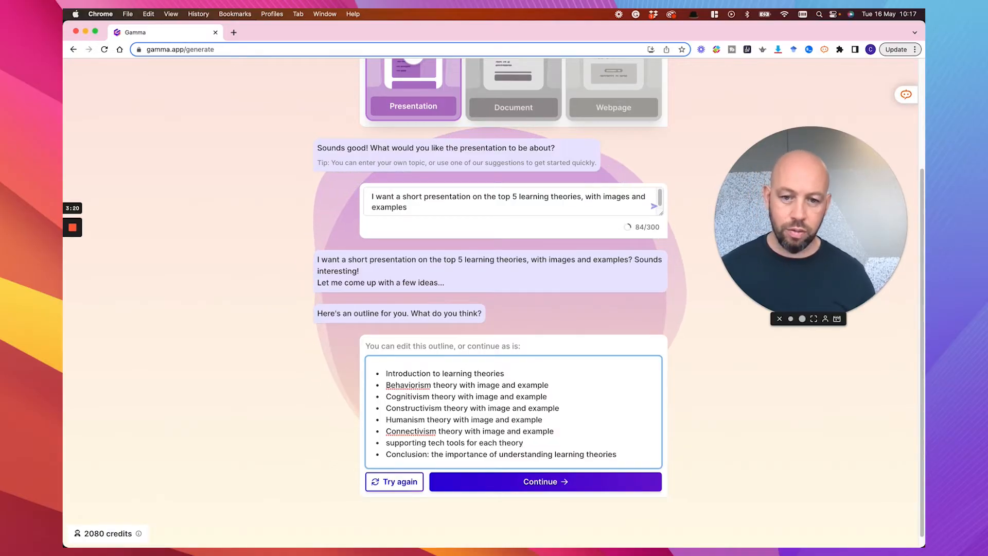
{"action": "left_click", "coordinate": [543, 480]}
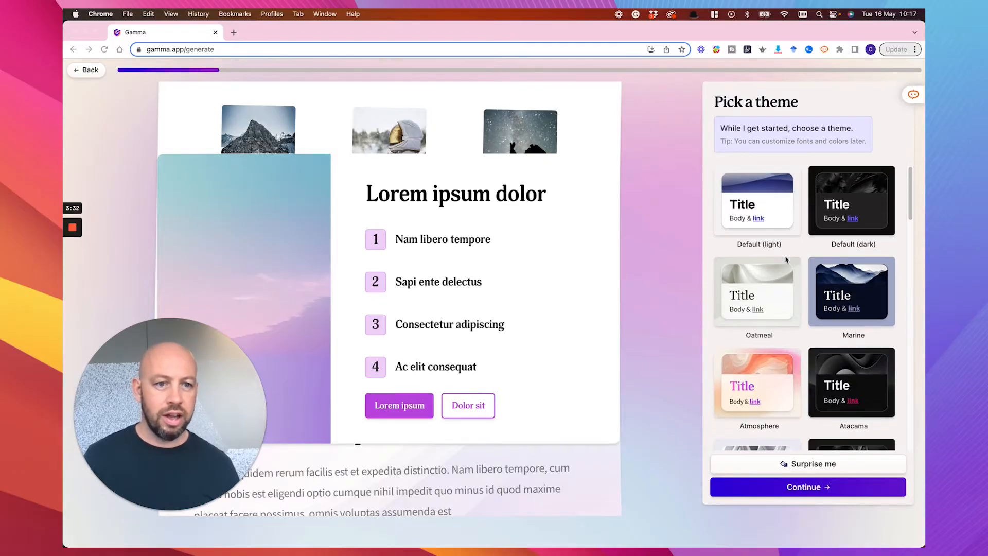
Step: Preview Prism, choose the Atmosphere theme and generate the deck
{"action": "scroll", "scroll_direction": "down", "scroll_amount": 3}
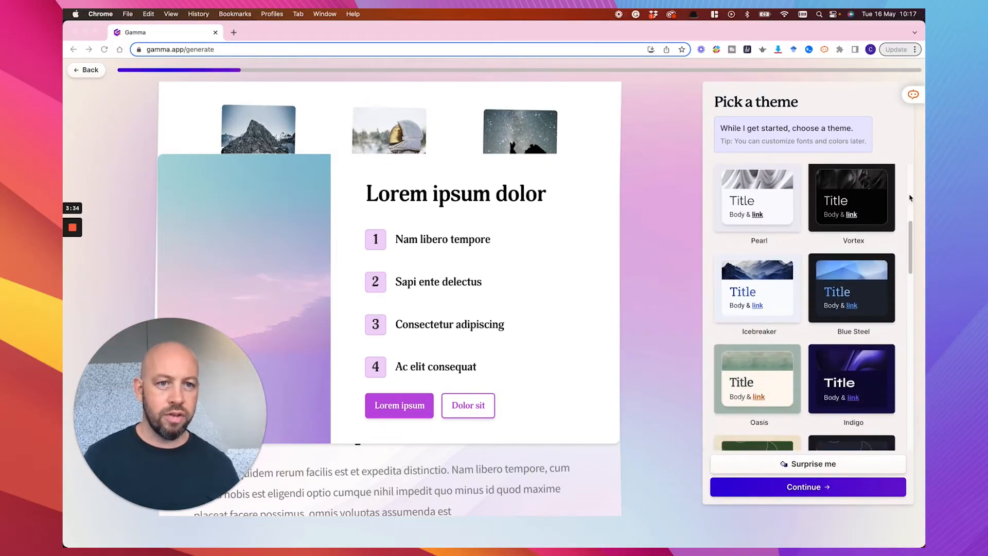
{"action": "scroll", "scroll_direction": "down", "scroll_amount": 3}
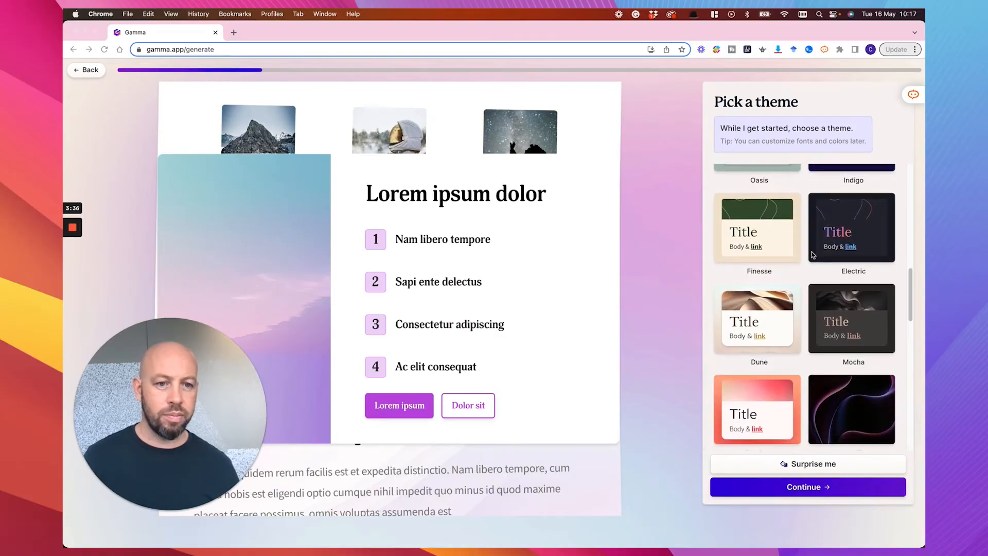
{"action": "scroll", "scroll_direction": "down", "scroll_amount": 3}
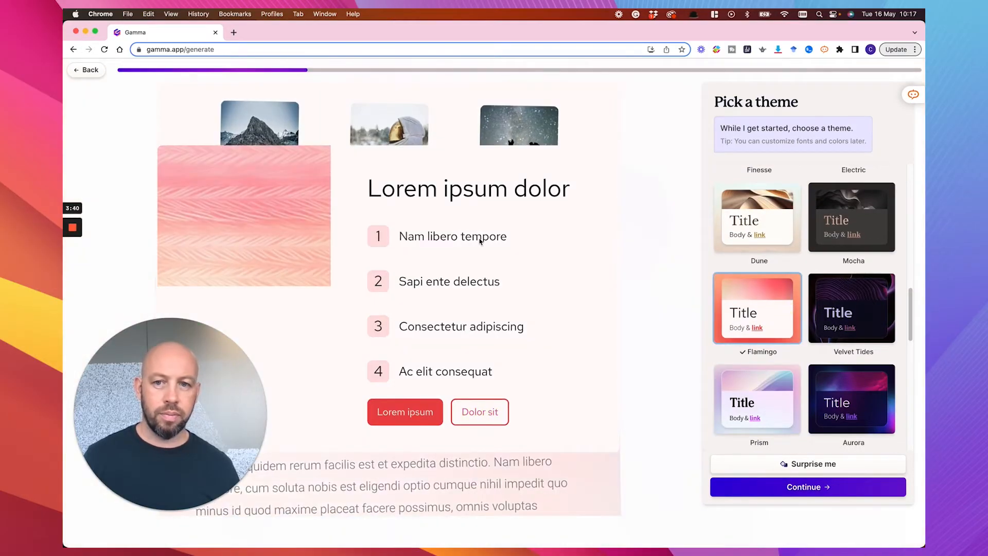
{"action": "scroll", "scroll_direction": "down", "scroll_amount": 3}
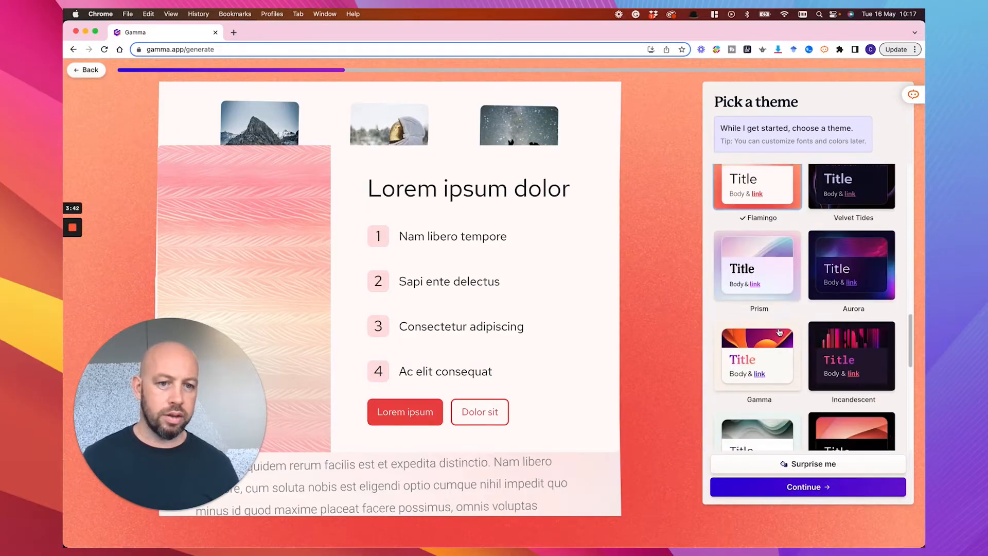
{"action": "left_click", "coordinate": [757, 264]}
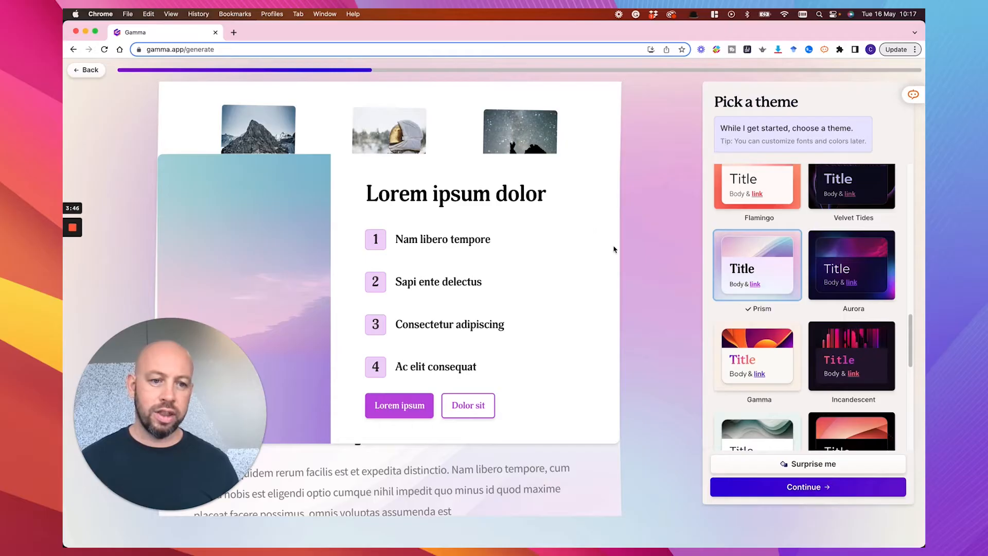
{"action": "mouse_move", "coordinate": [608, 253]}
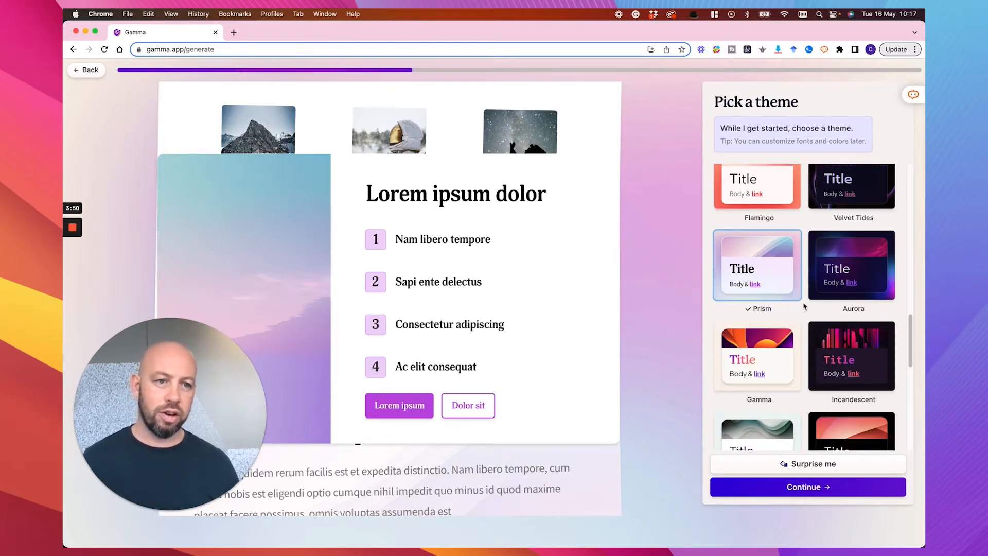
{"action": "scroll", "scroll_direction": "down", "scroll_amount": 3}
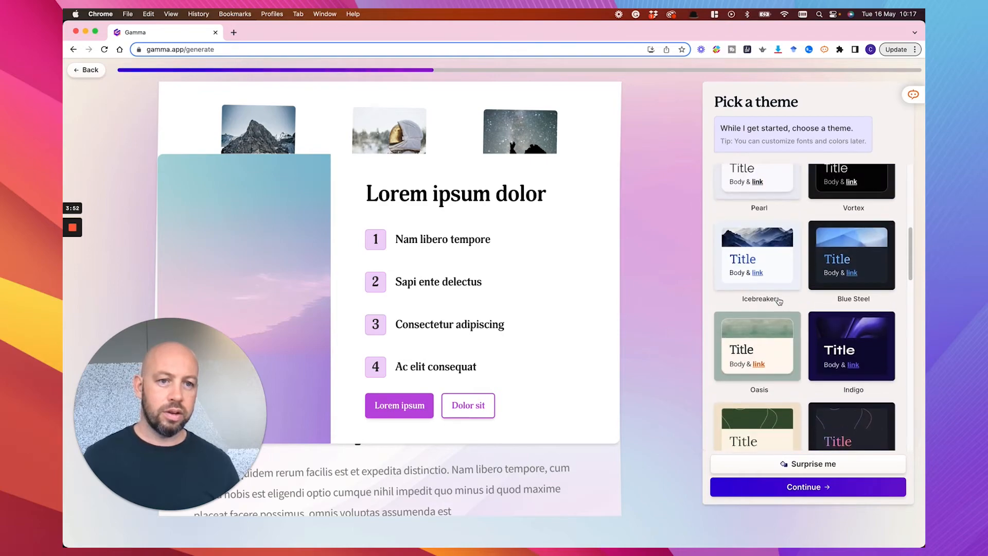
{"action": "left_click", "coordinate": [756, 245]}
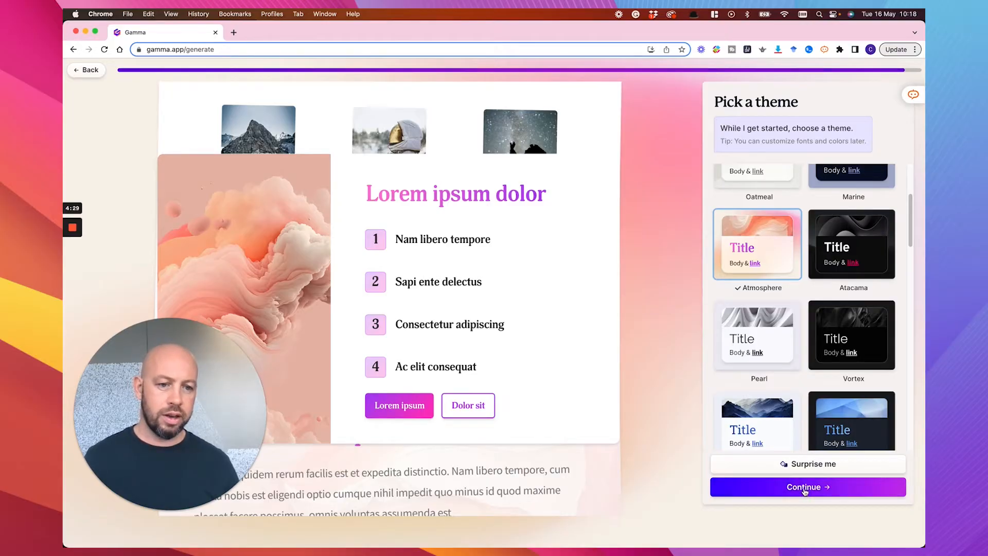
{"action": "left_click", "coordinate": [807, 487]}
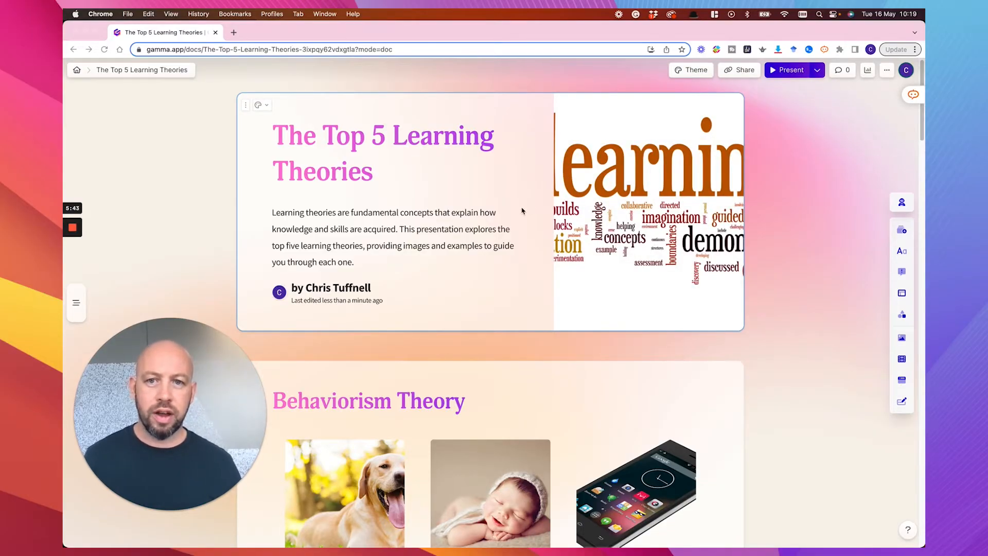
{"action": "scroll", "scroll_direction": "down", "scroll_amount": 3}
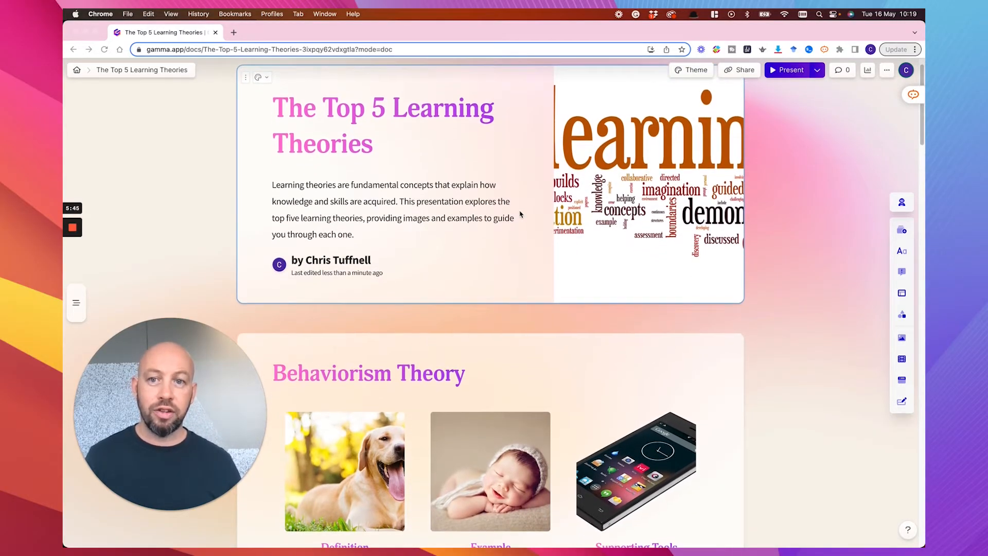
{"action": "scroll", "scroll_direction": "down", "scroll_amount": 3}
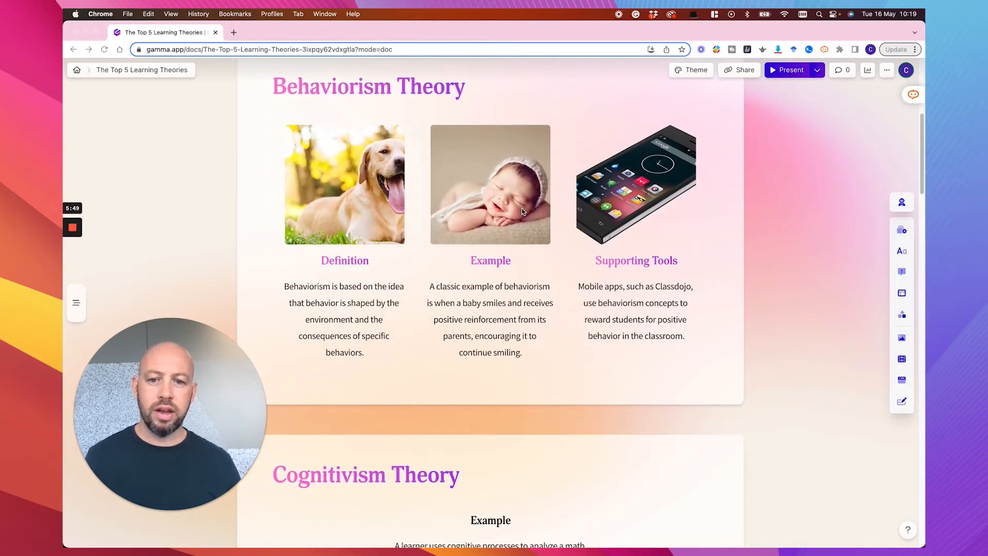
{"action": "scroll", "scroll_direction": "down", "scroll_amount": 3}
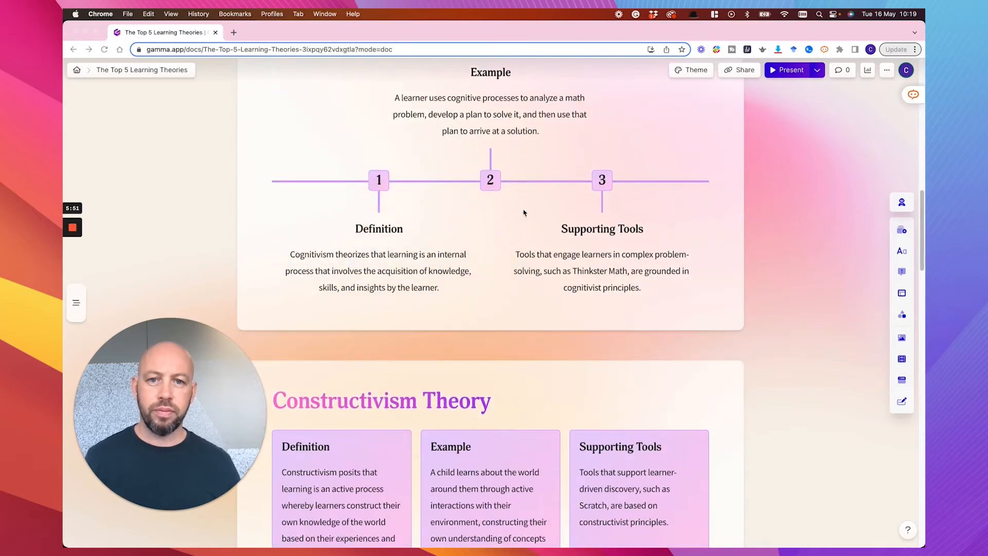
{"action": "scroll", "scroll_direction": "down", "scroll_amount": 3}
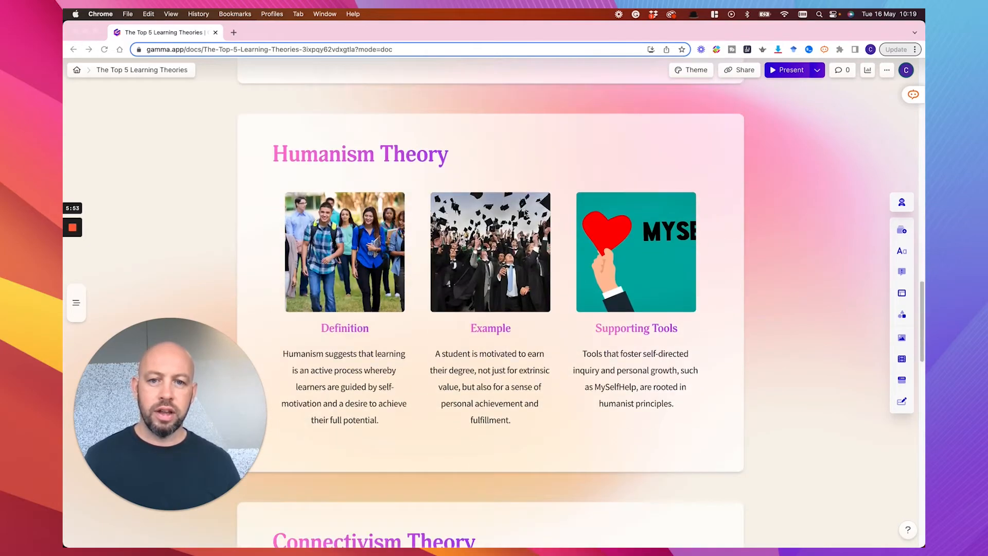
{"action": "scroll", "scroll_direction": "down", "scroll_amount": 3}
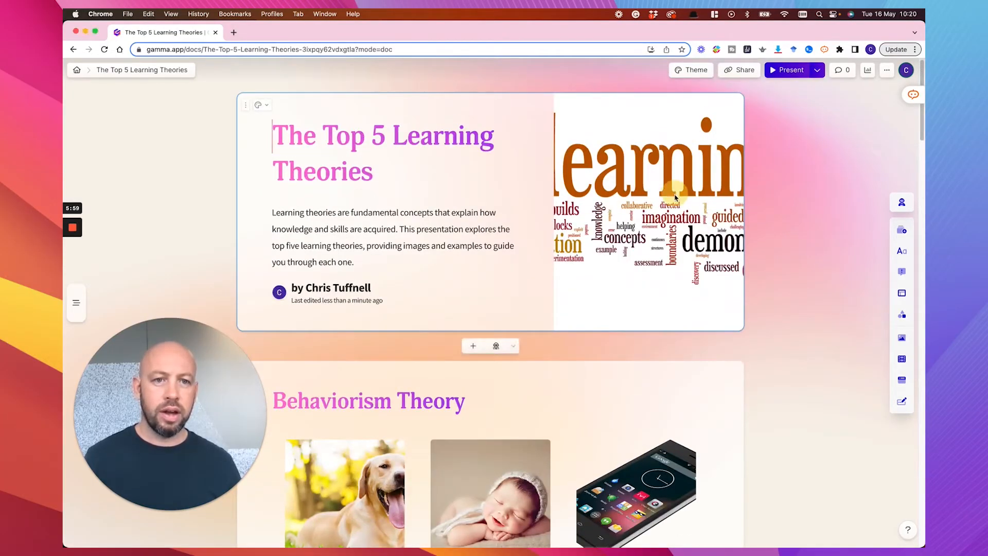
{"action": "mouse_move", "coordinate": [809, 307]}
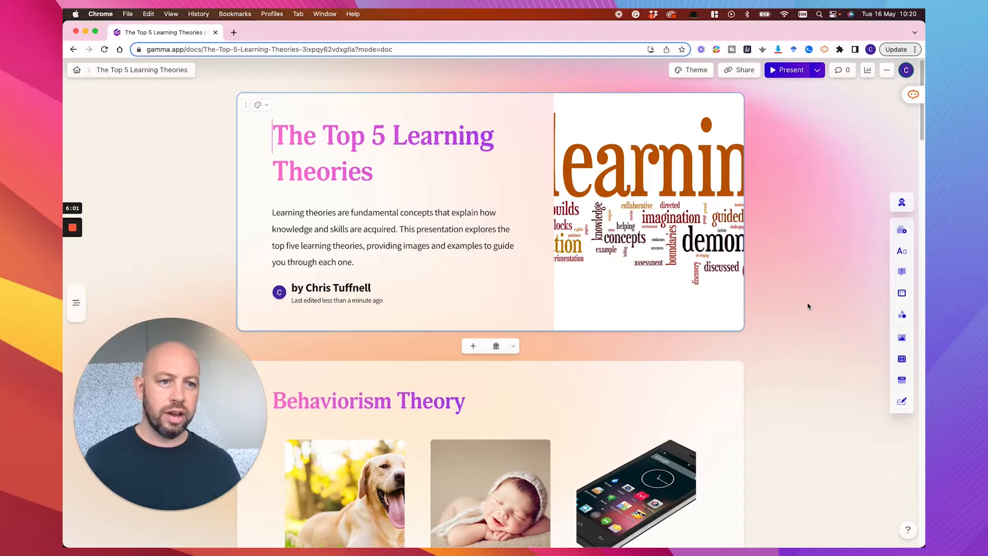
{"action": "mouse_move", "coordinate": [902, 337]}
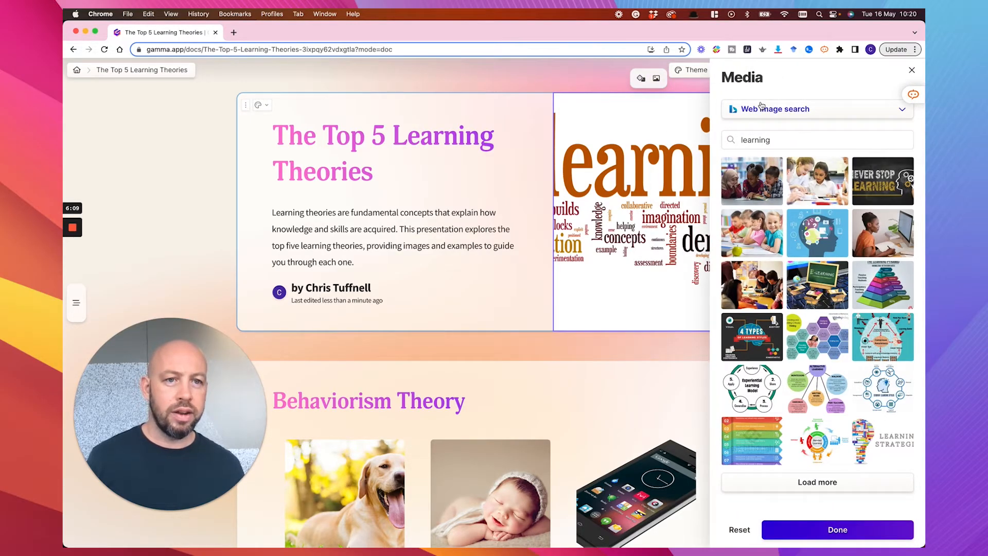
{"action": "mouse_move", "coordinate": [735, 113]}
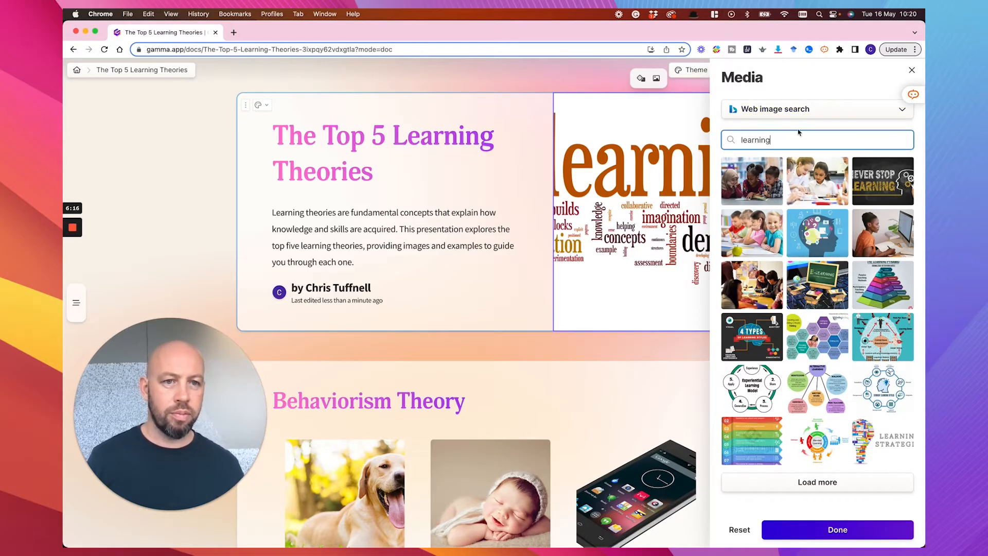
{"action": "type", "text": "theories of learning"}
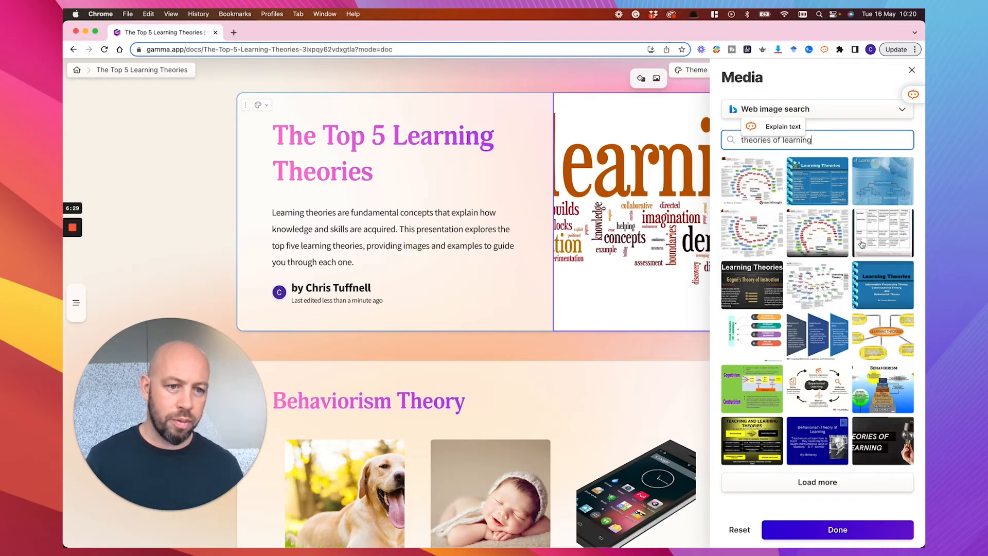
{"action": "left_click", "coordinate": [816, 482]}
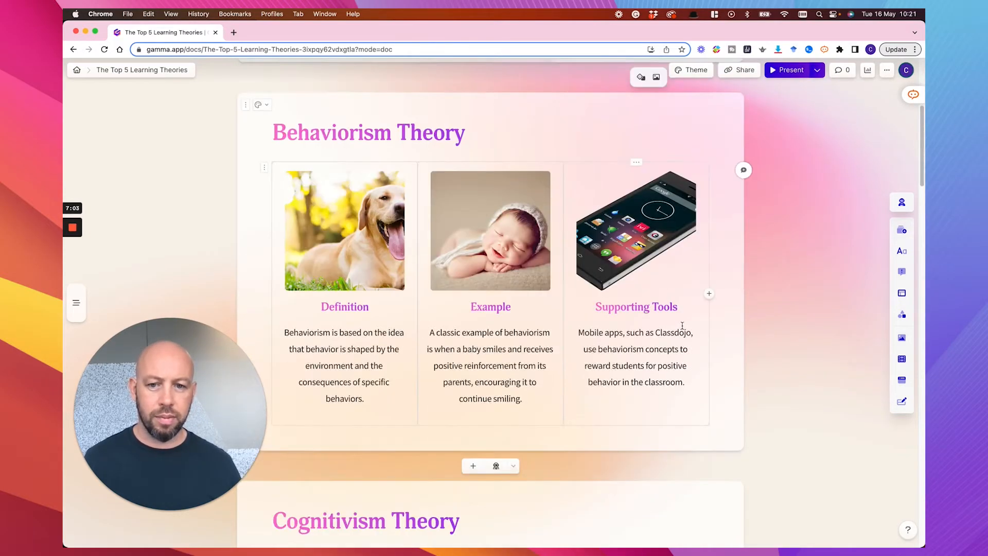
Step: Scroll through the Cognitivism to Connectivism cards and start present mode
{"action": "scroll", "scroll_direction": "down", "scroll_amount": 3}
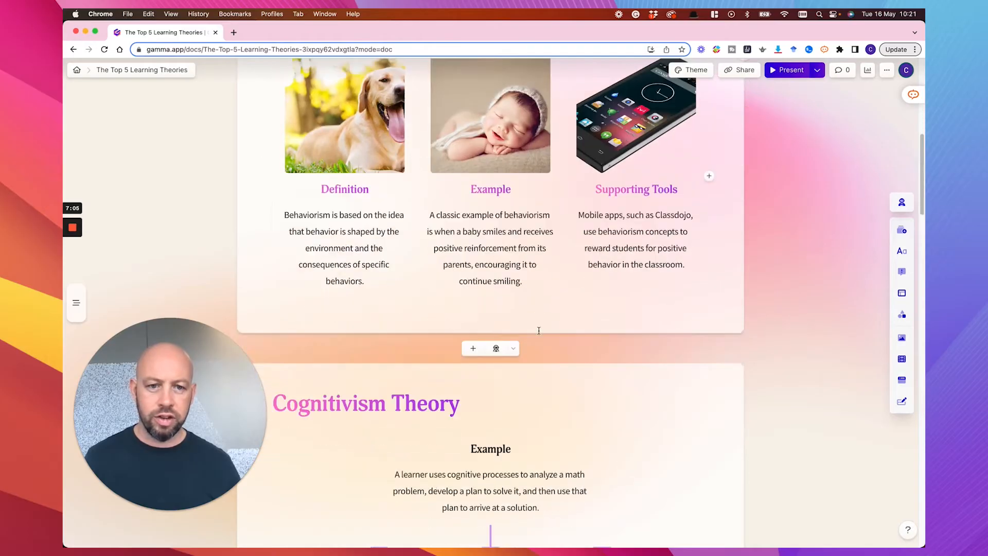
{"action": "scroll", "scroll_direction": "down", "scroll_amount": 3}
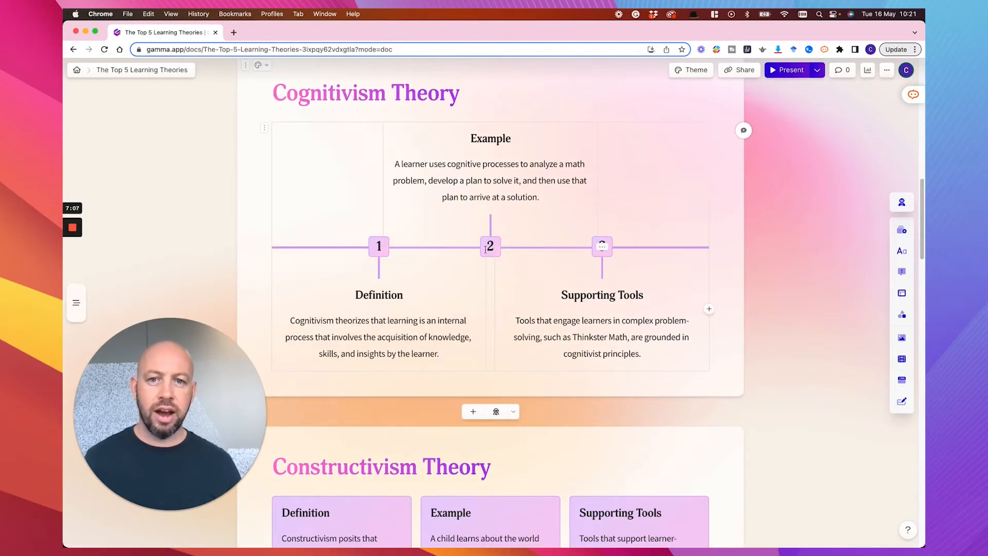
{"action": "scroll", "scroll_direction": "down", "scroll_amount": 3}
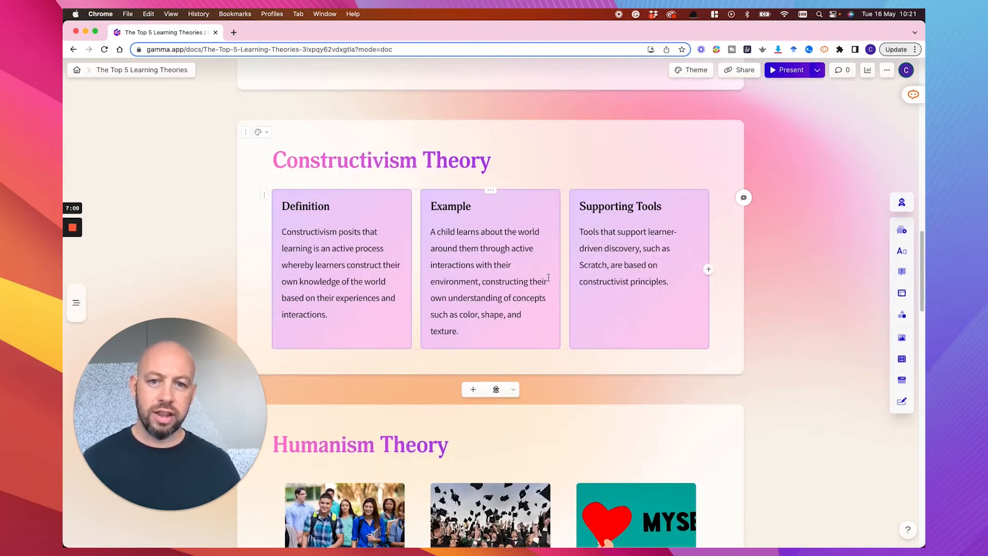
{"action": "scroll", "scroll_direction": "down", "scroll_amount": 3}
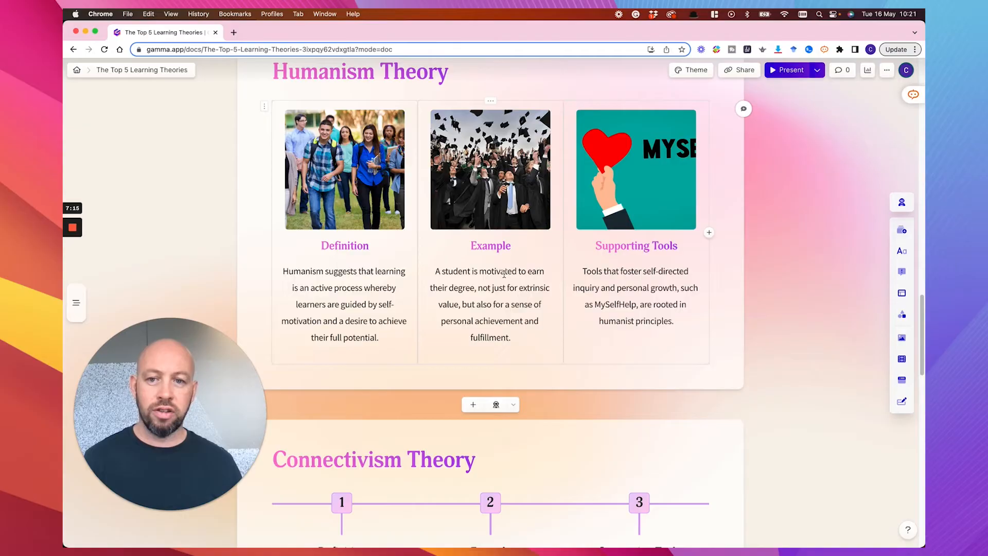
{"action": "scroll", "scroll_direction": "down", "scroll_amount": 3}
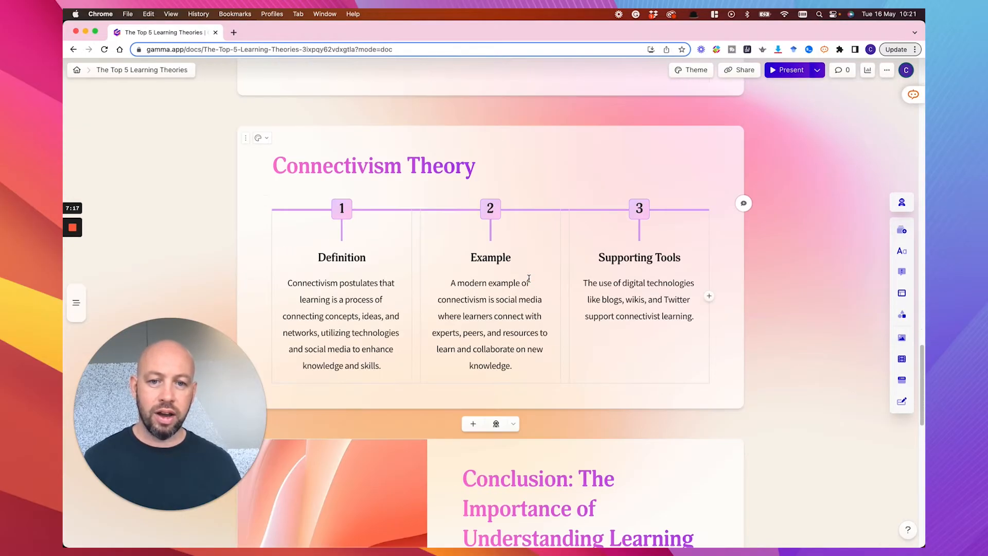
{"action": "left_click", "coordinate": [789, 70]}
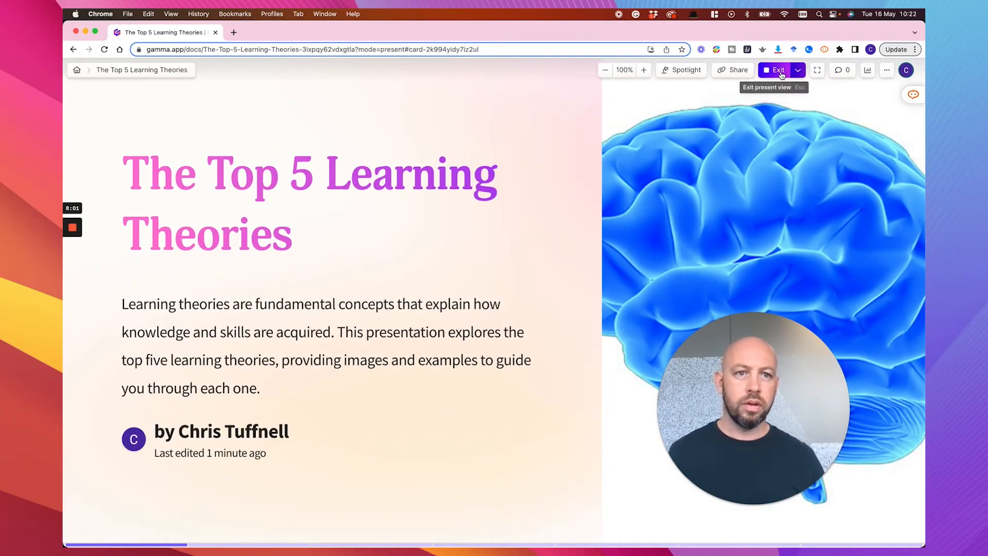
Step: Exit present mode and bring up the deck's share dialog
{"action": "left_click", "coordinate": [775, 70]}
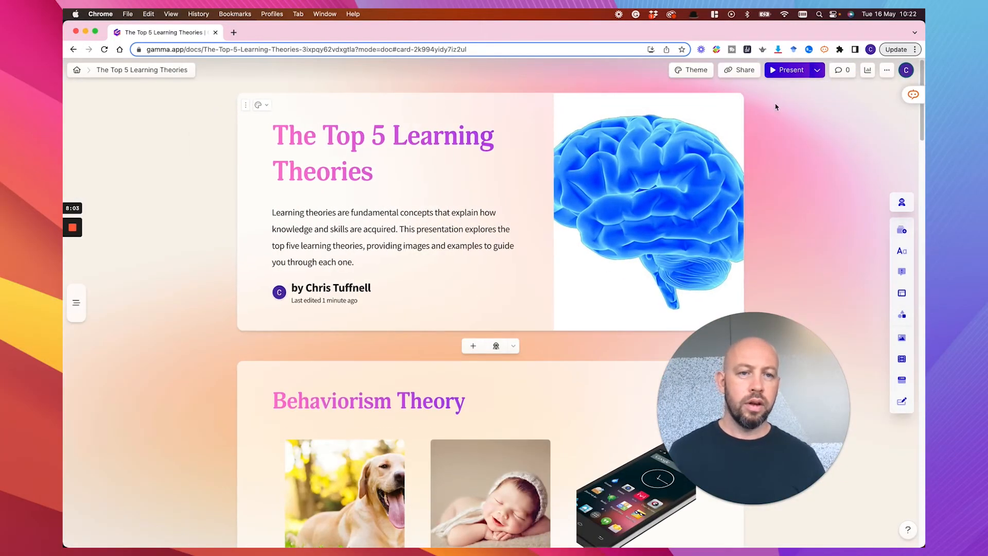
{"action": "mouse_move", "coordinate": [693, 70]}
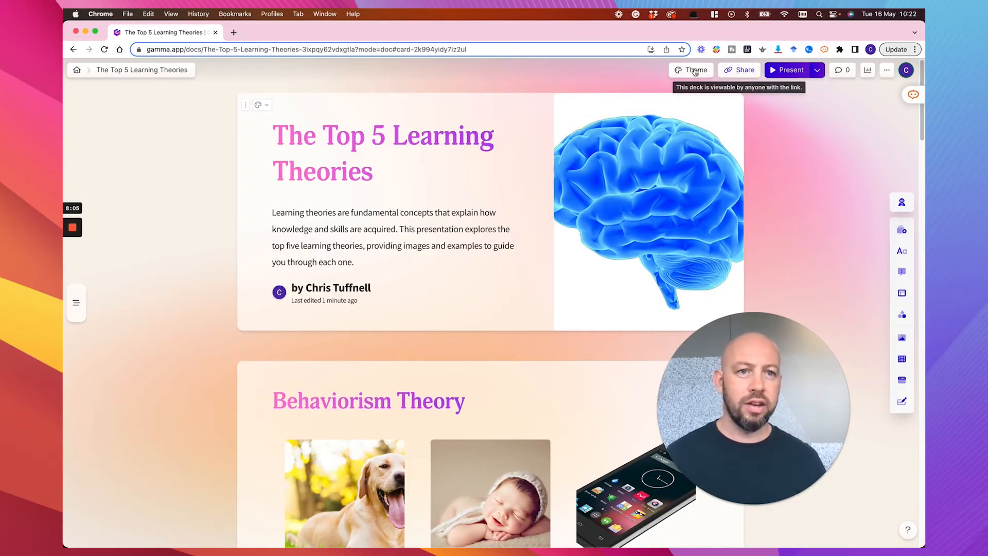
{"action": "mouse_move", "coordinate": [741, 70]}
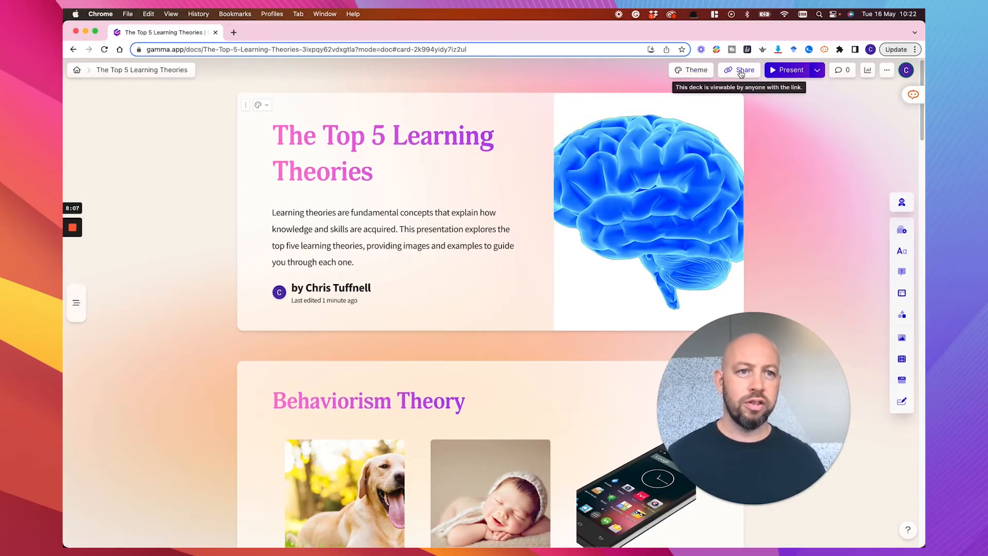
{"action": "left_click", "coordinate": [744, 70]}
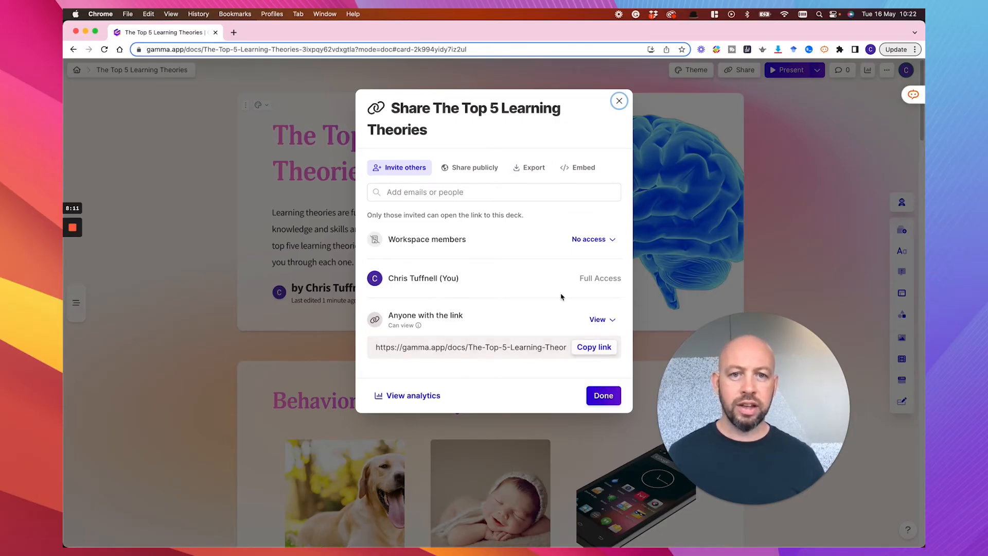
Step: Review the Embed, PDF Export and Invite others options, then close with Done
{"action": "left_click", "coordinate": [576, 166]}
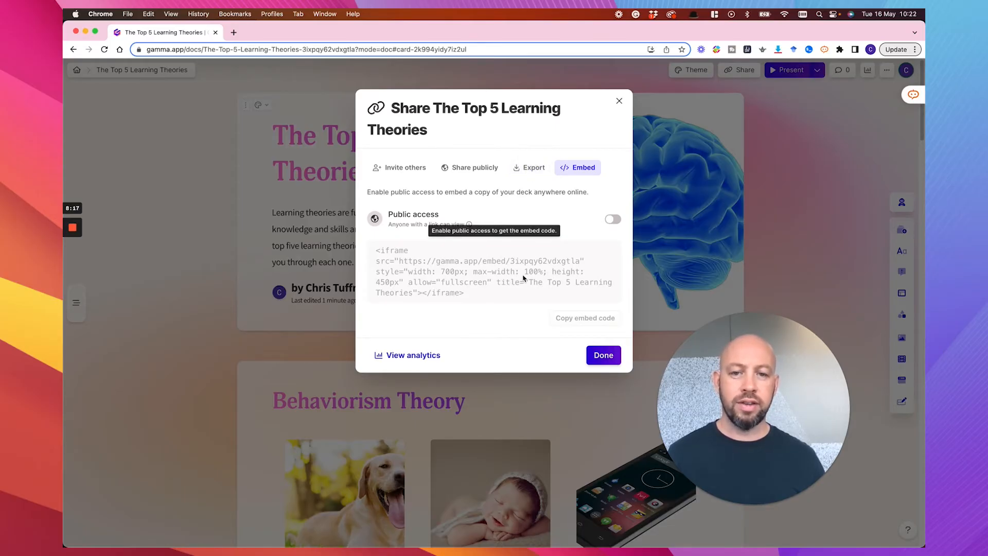
{"action": "left_click", "coordinate": [534, 167]}
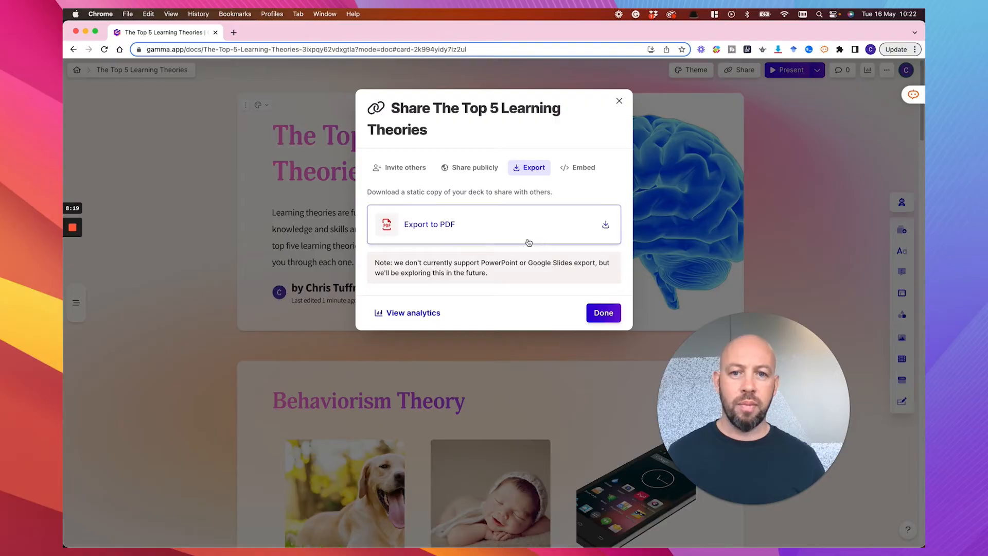
{"action": "left_click", "coordinate": [399, 167]}
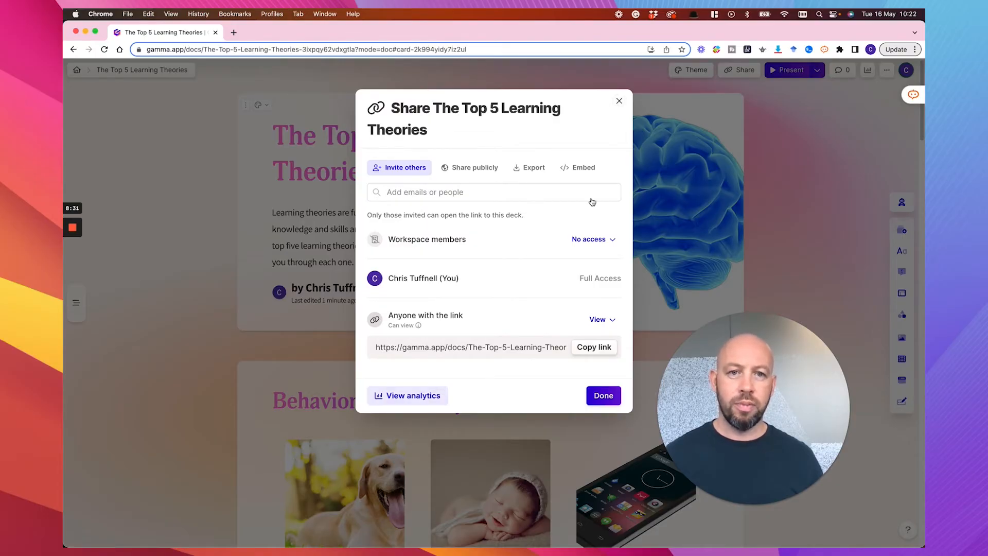
{"action": "left_click", "coordinate": [602, 395]}
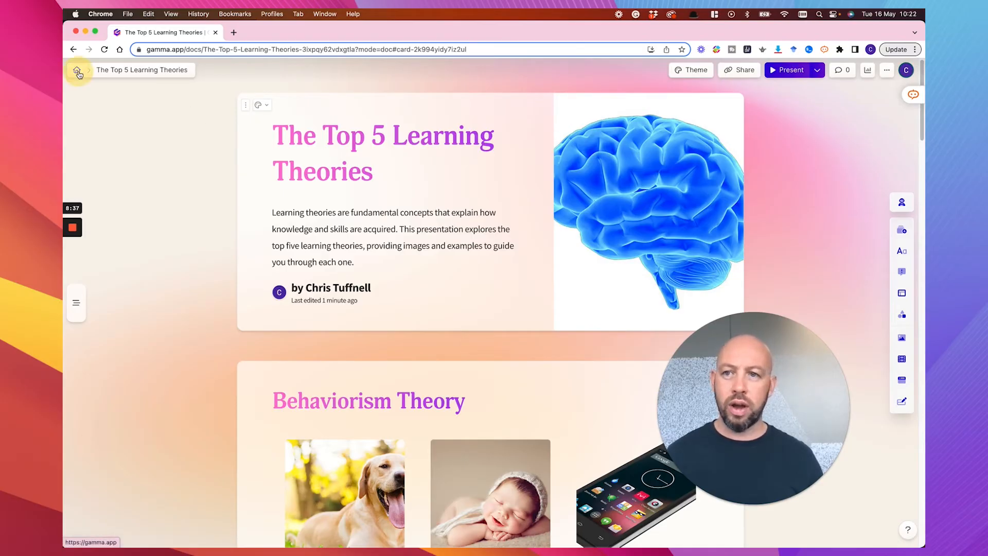
Step: Return to the All decks dashboard and view the account credit balance
{"action": "left_click", "coordinate": [77, 70]}
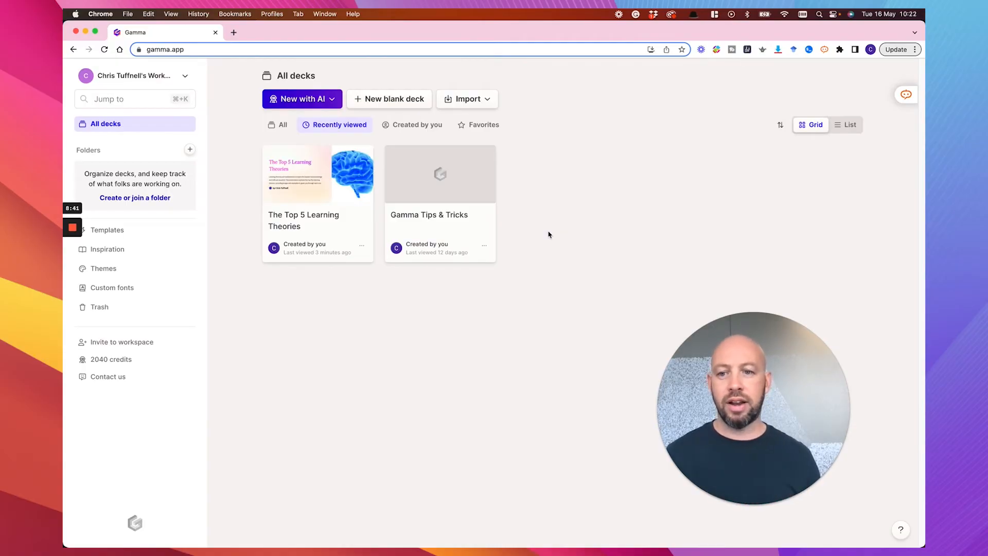
{"action": "mouse_move", "coordinate": [191, 288]}
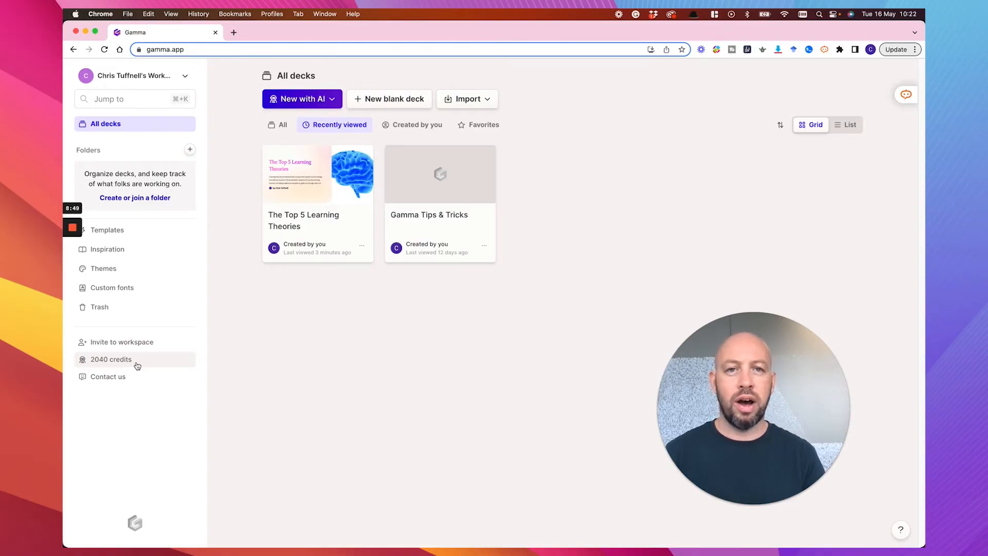
{"action": "left_click", "coordinate": [110, 359]}
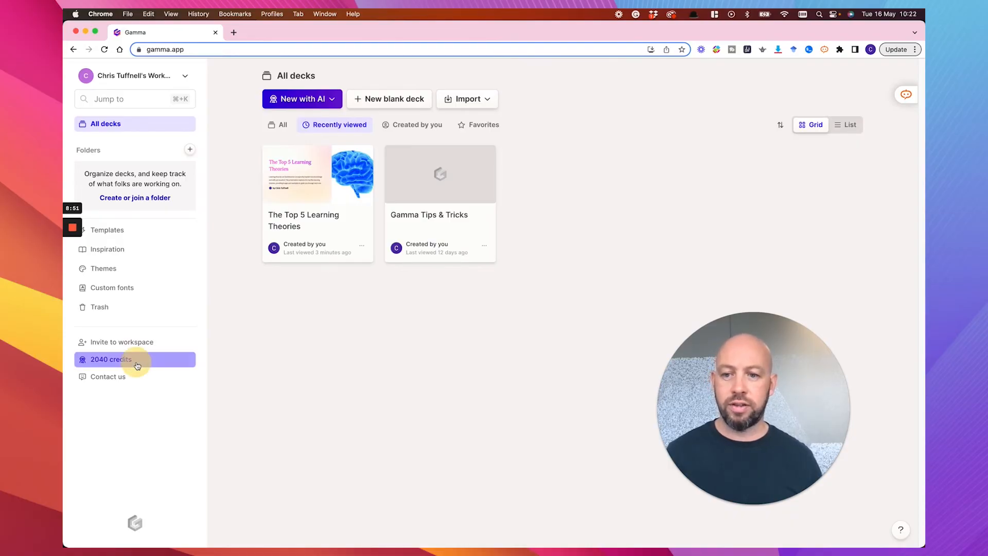
{"action": "left_click", "coordinate": [111, 359]}
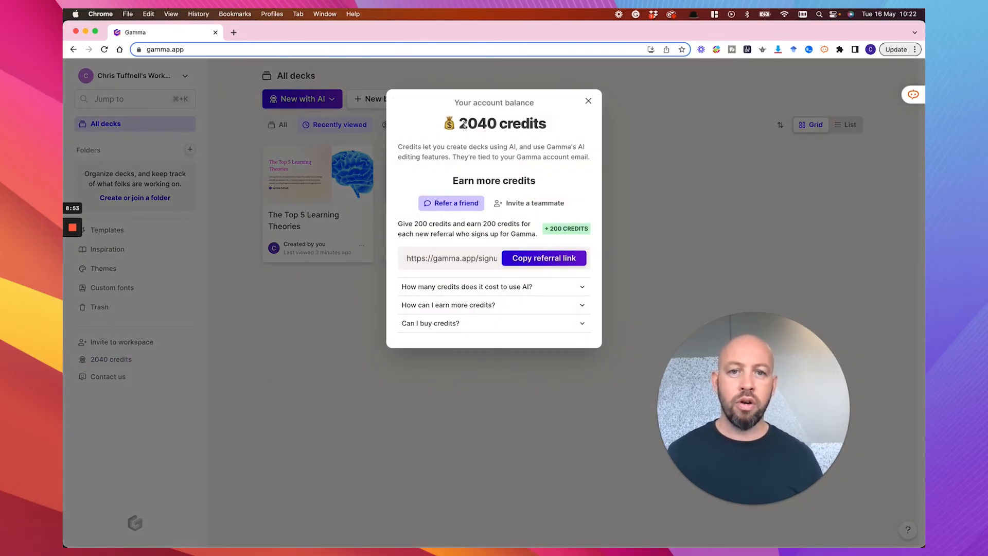
{"action": "mouse_move", "coordinate": [441, 190]}
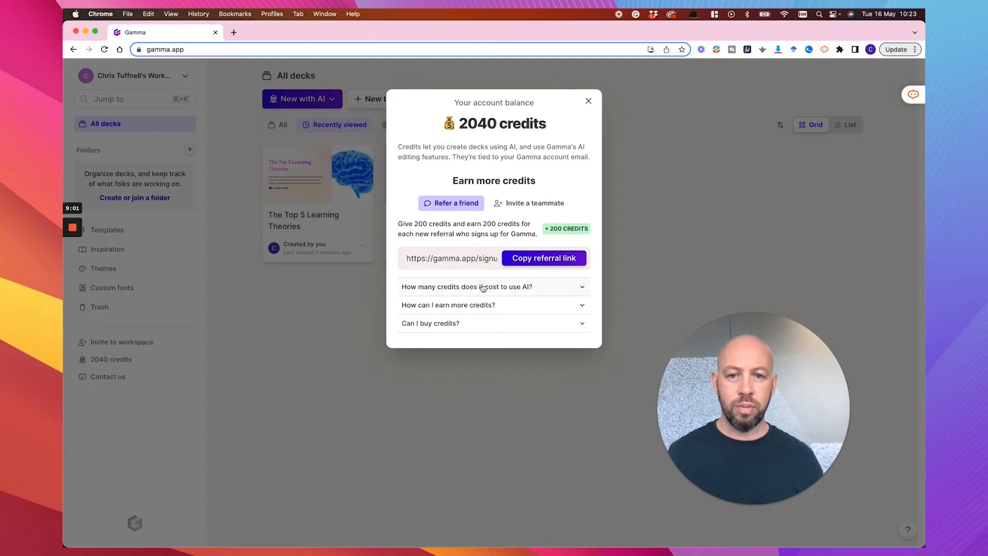
{"action": "left_click", "coordinate": [493, 287]}
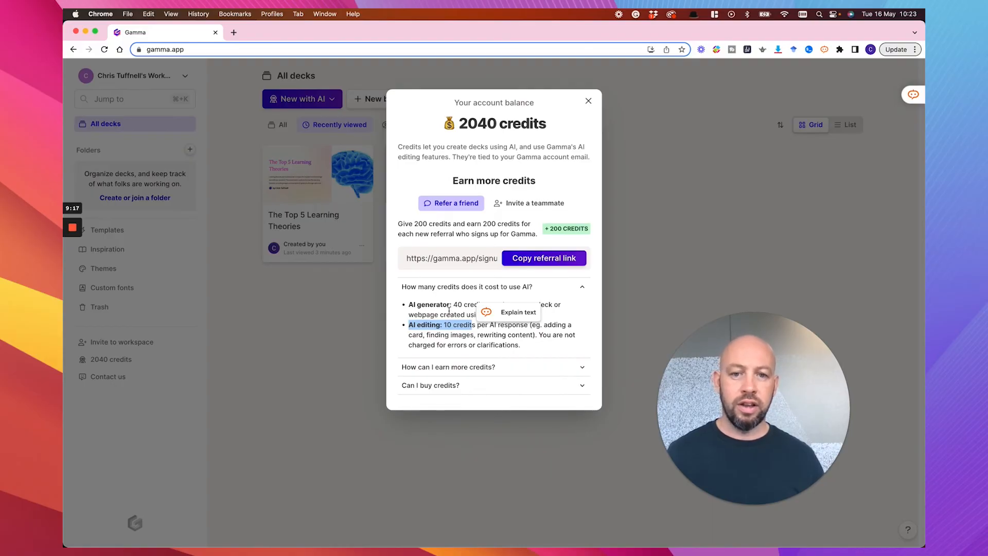
{"action": "left_click", "coordinate": [588, 100]}
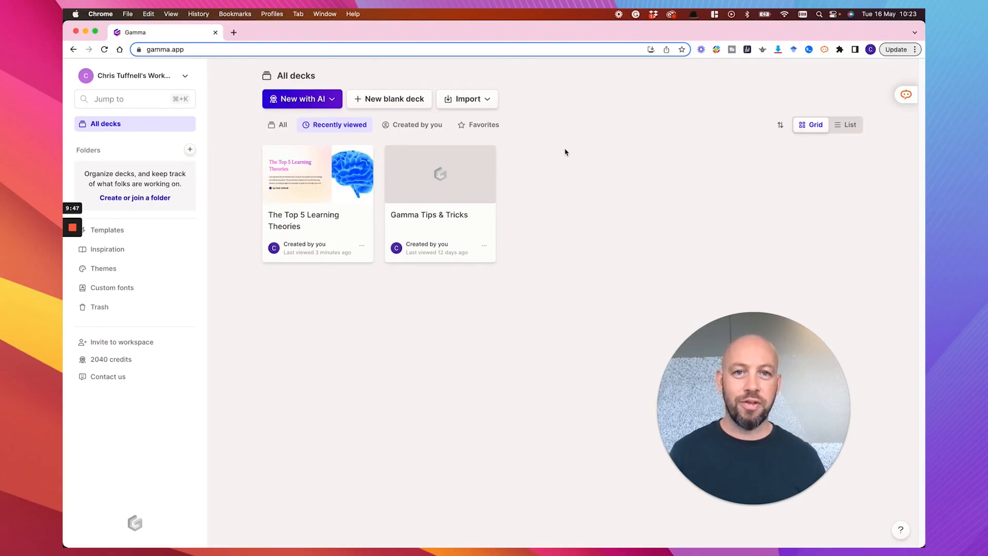
{"action": "mouse_move", "coordinate": [596, 146]}
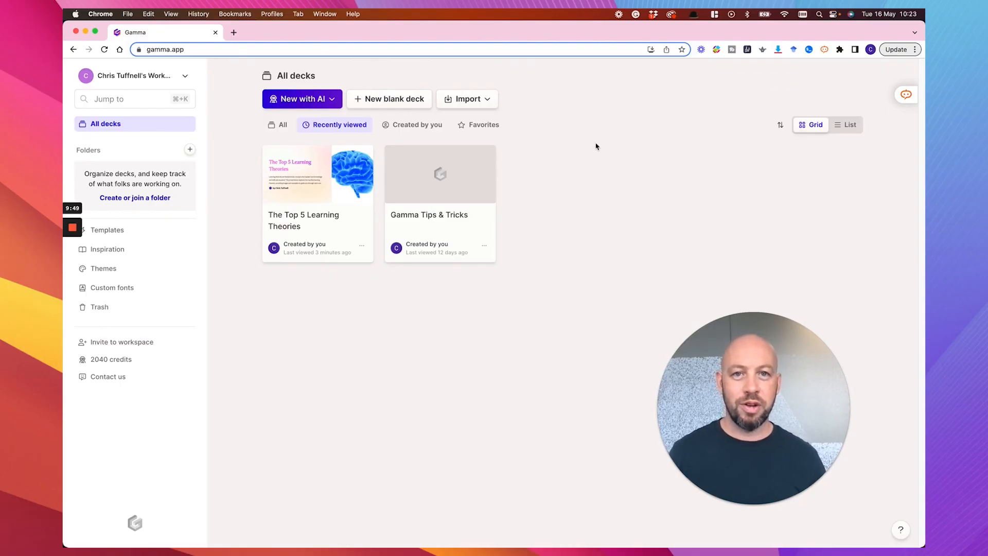